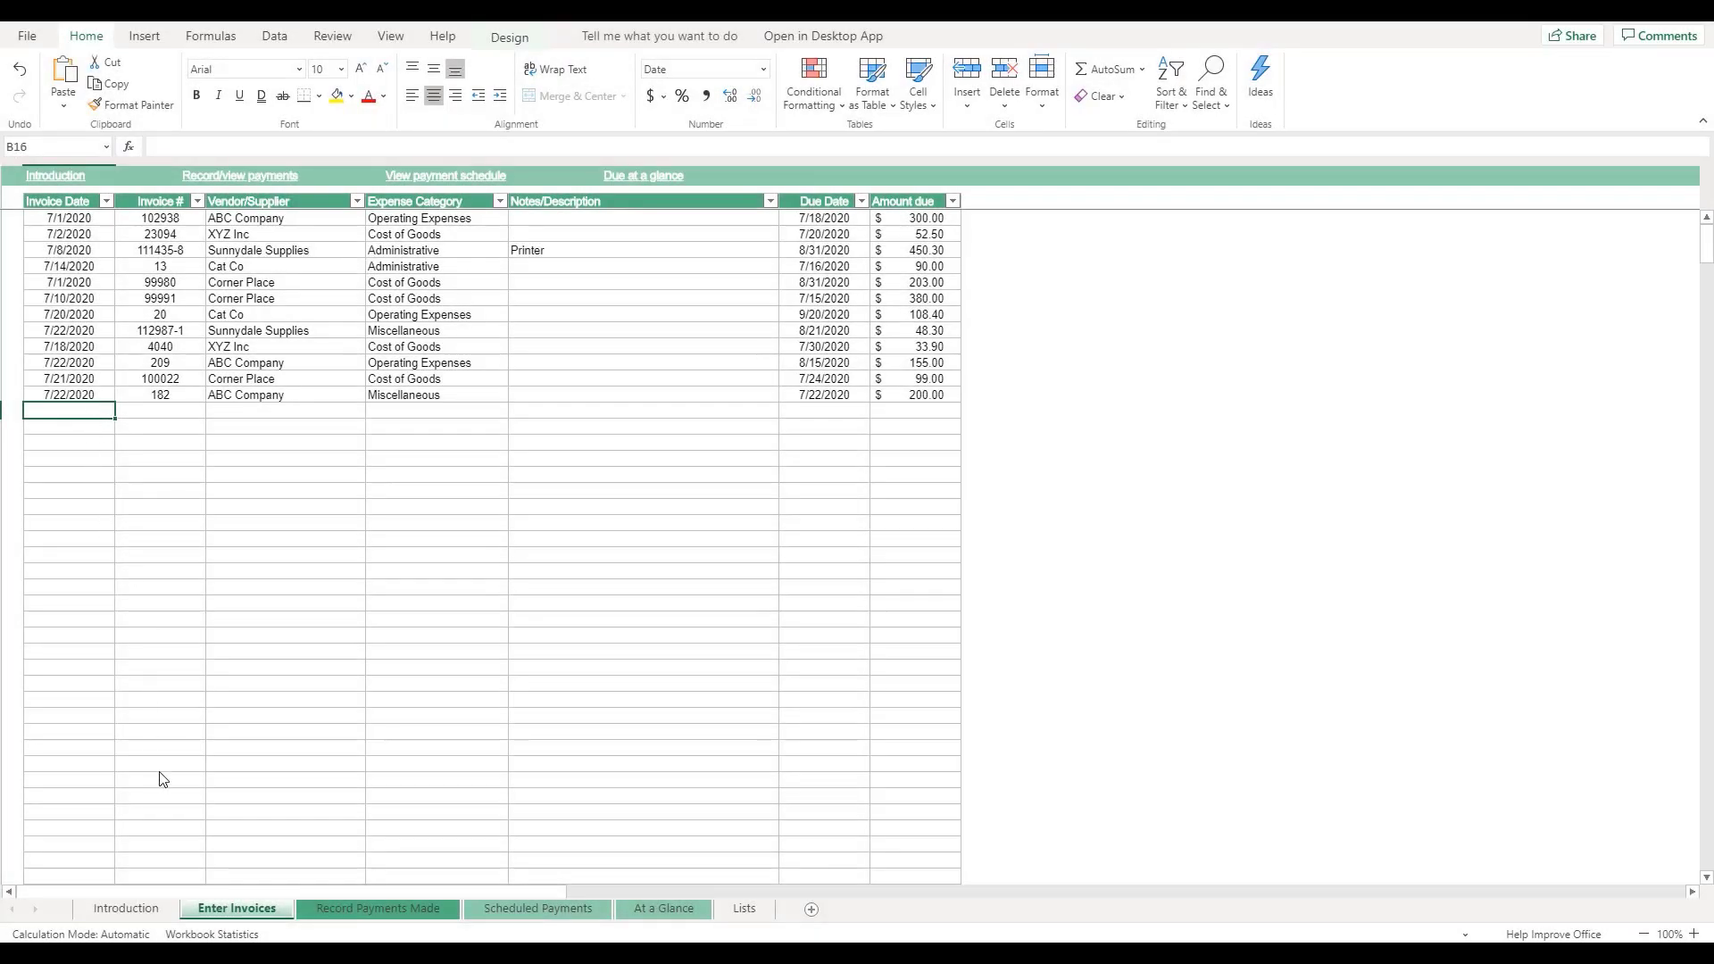
# Step: Tour the Record Payments Made, At a Glance and Introduction sheets, peeking at the invoice number list
pyautogui.click(378, 909)
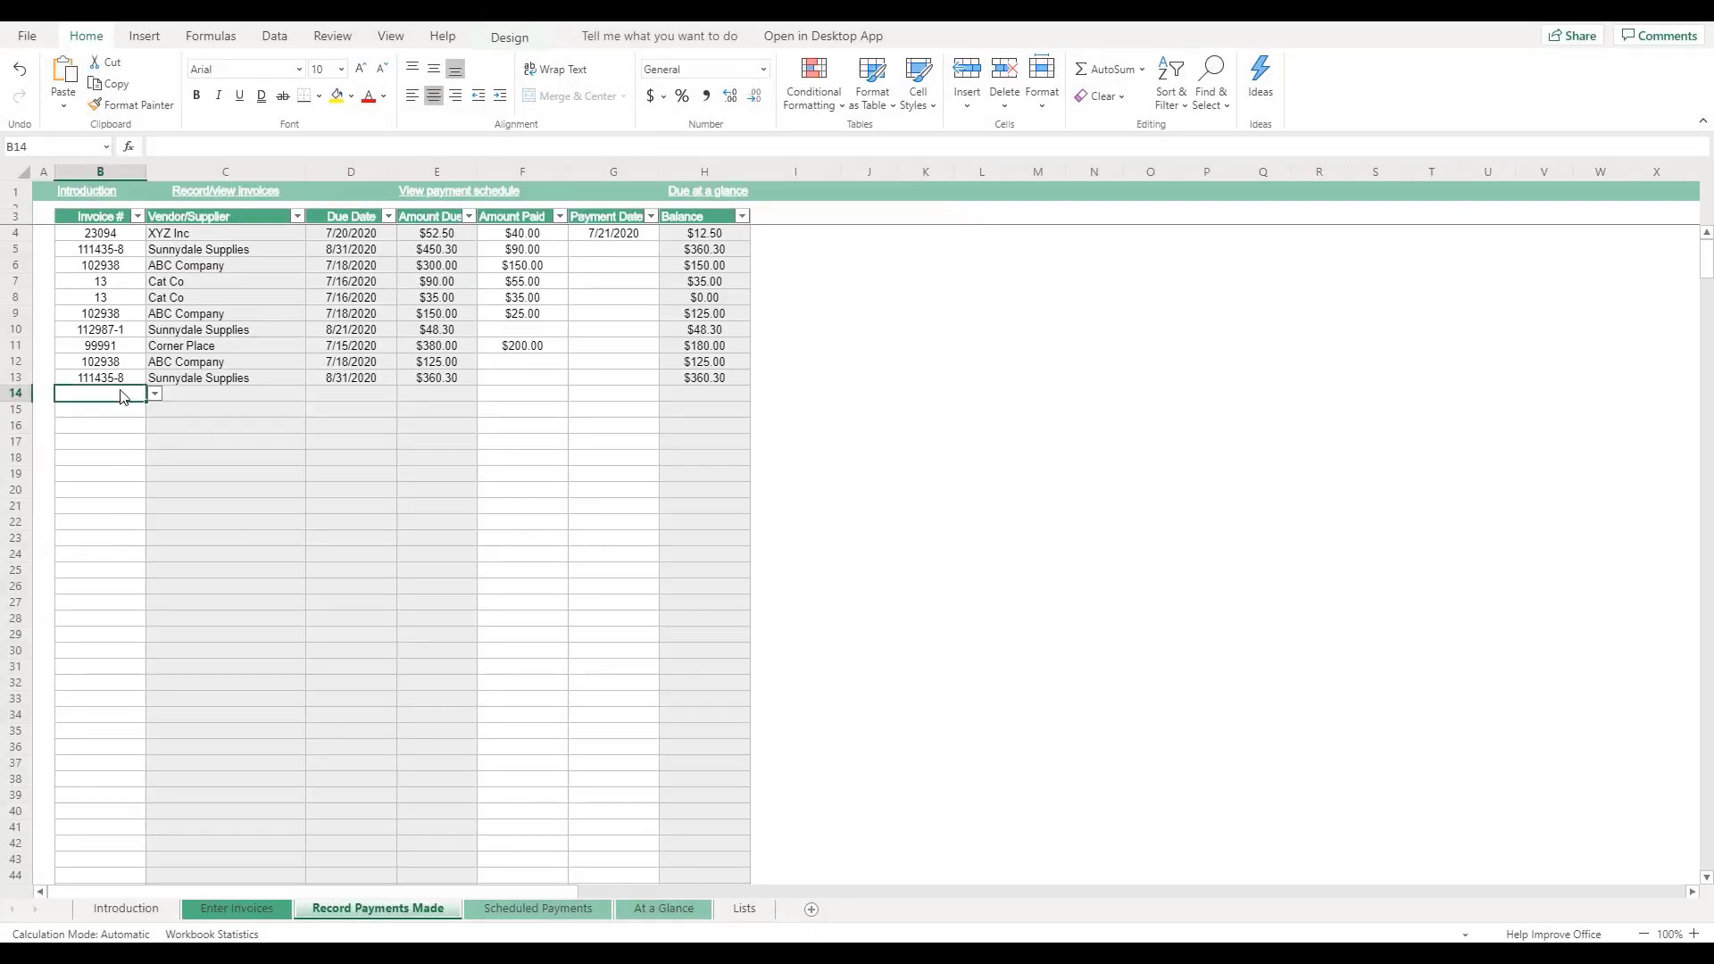
pyautogui.click(153, 393)
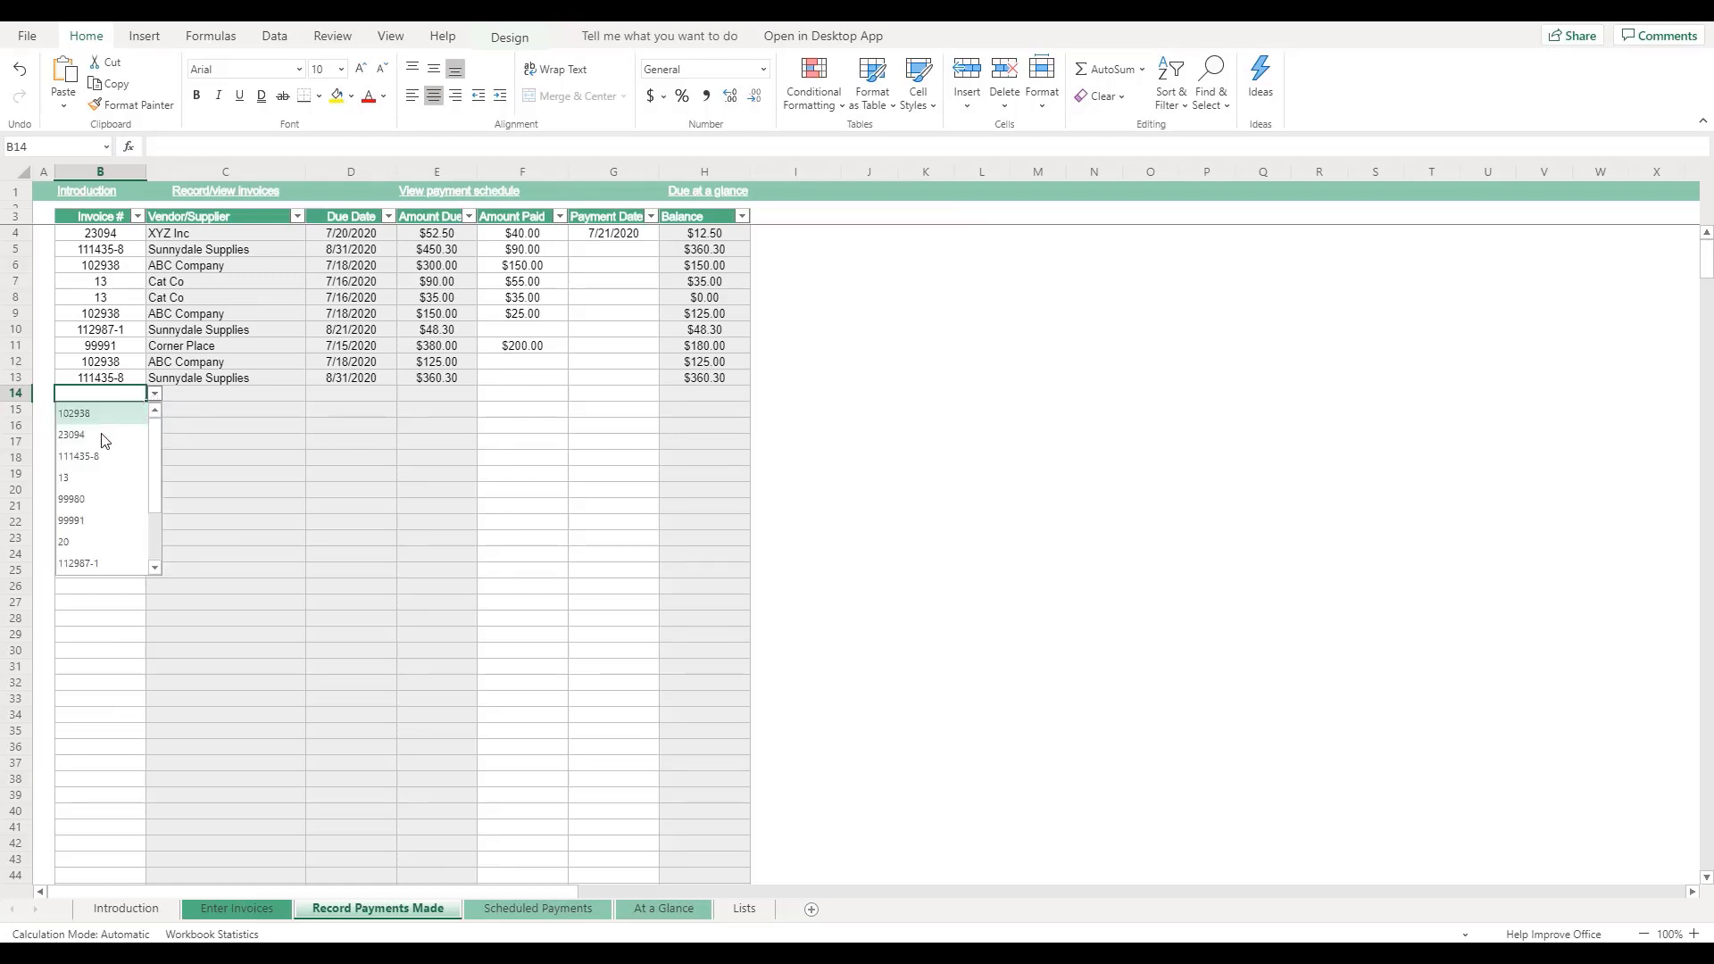
pyautogui.click(73, 434)
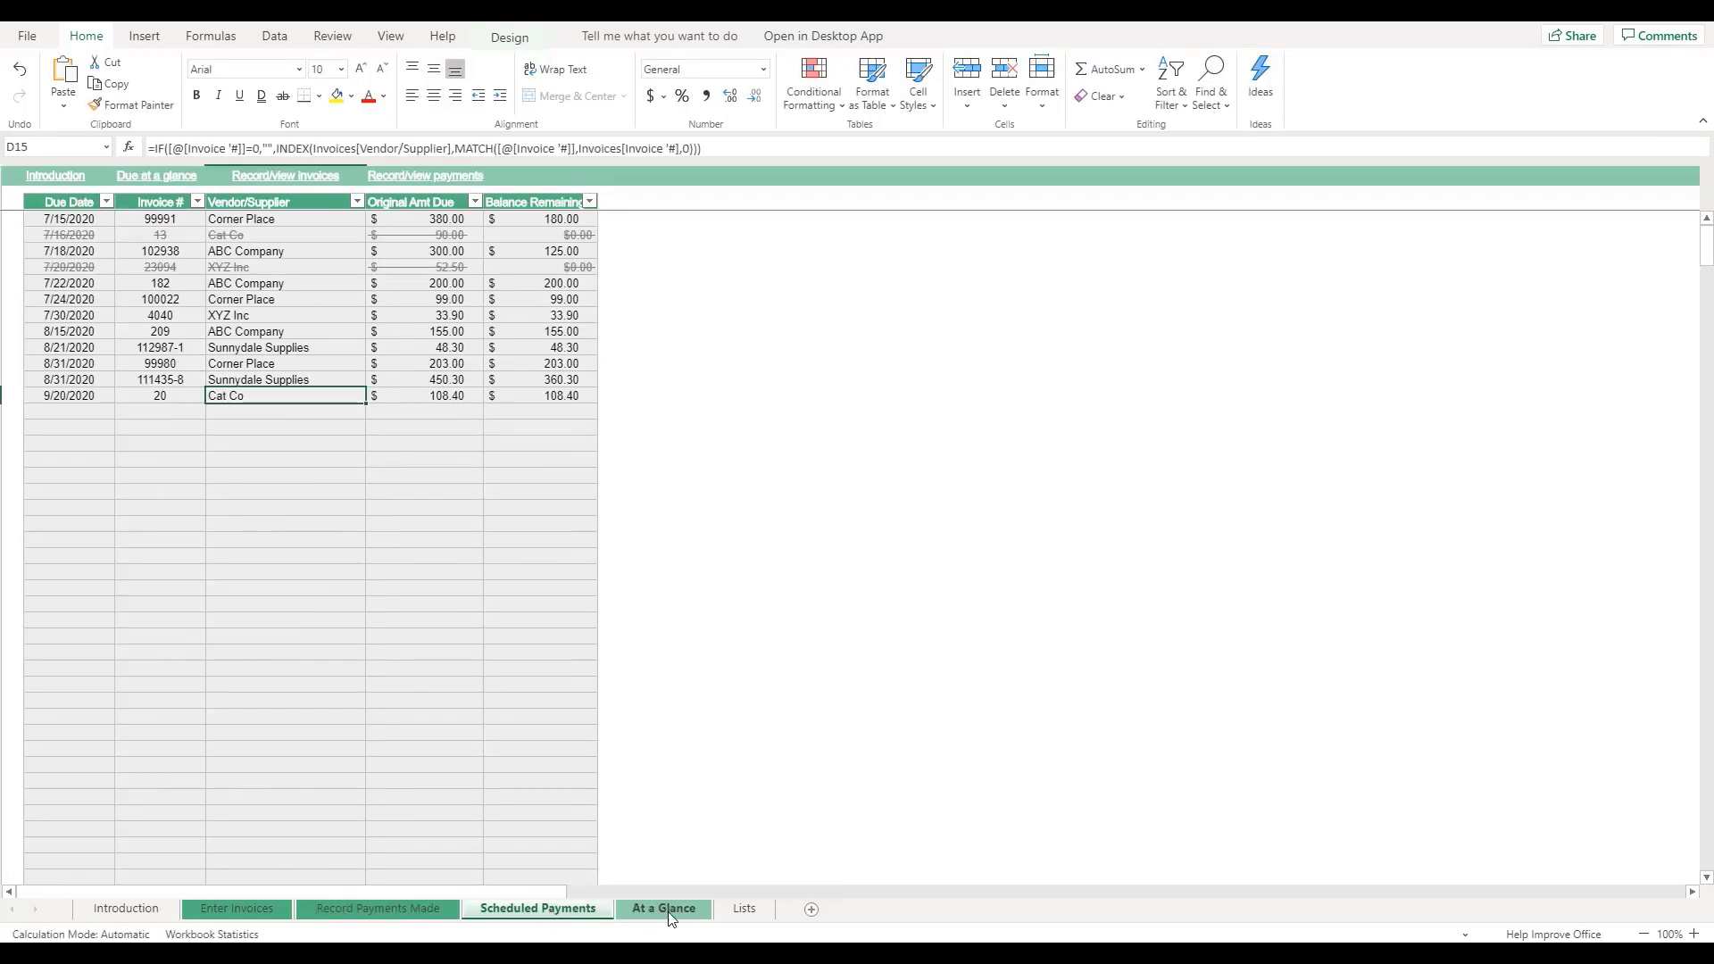
pyautogui.click(664, 908)
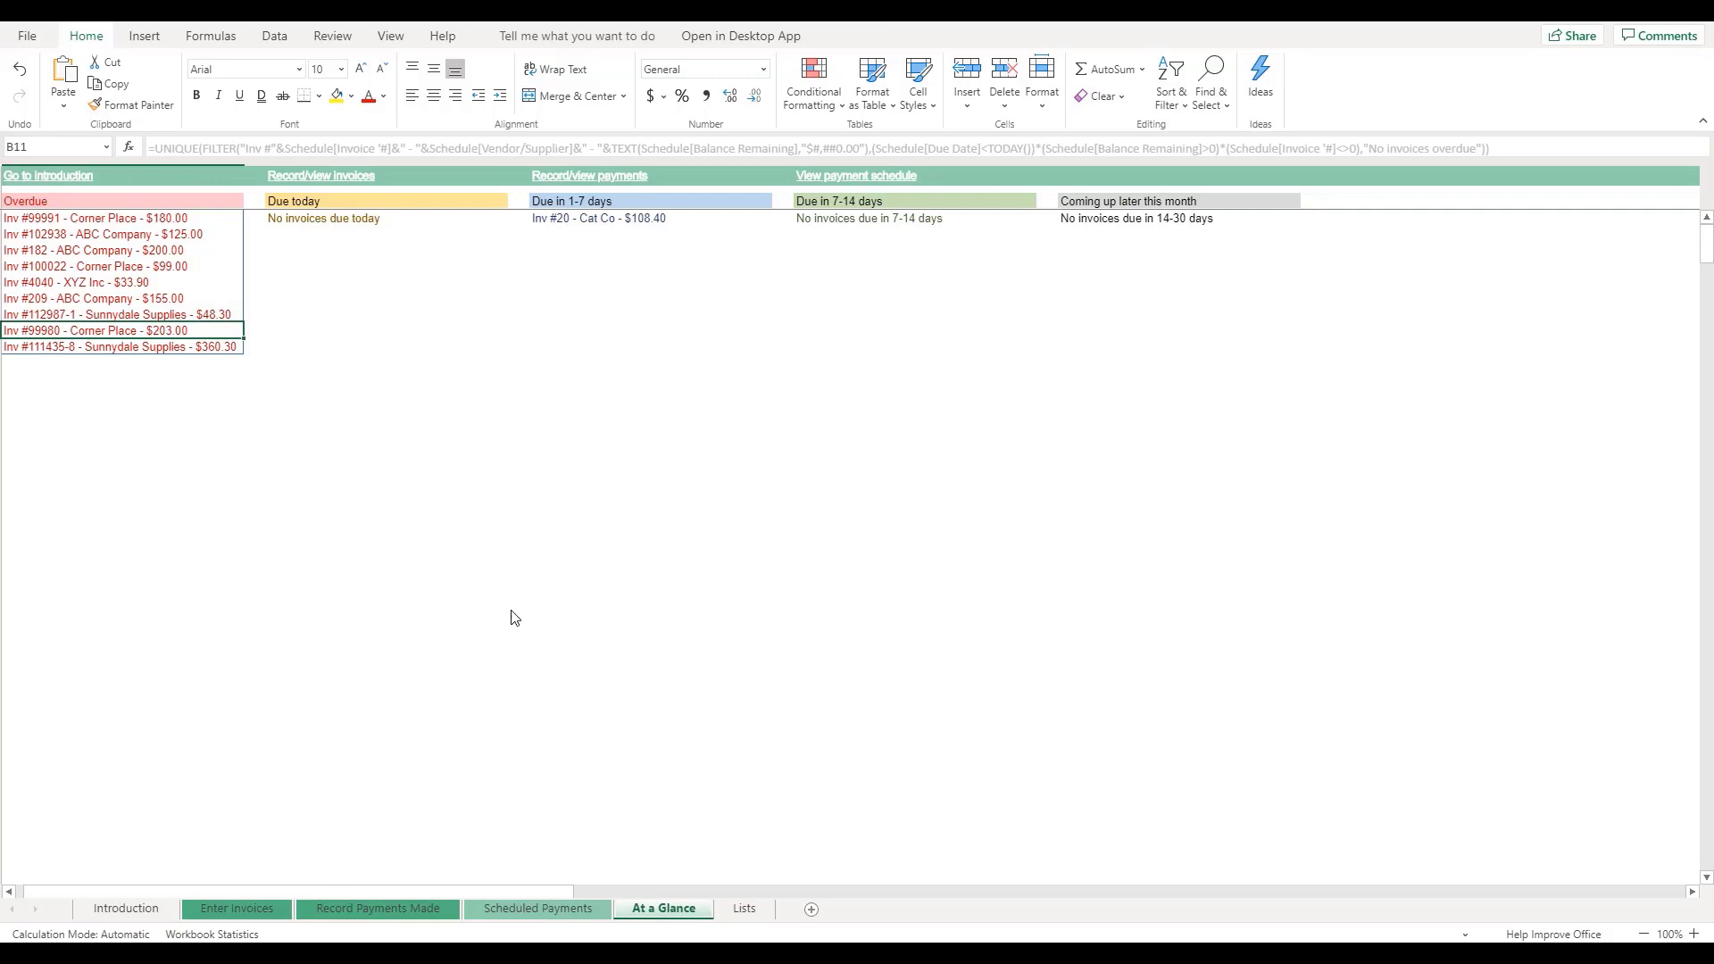
pyautogui.moveTo(464, 521)
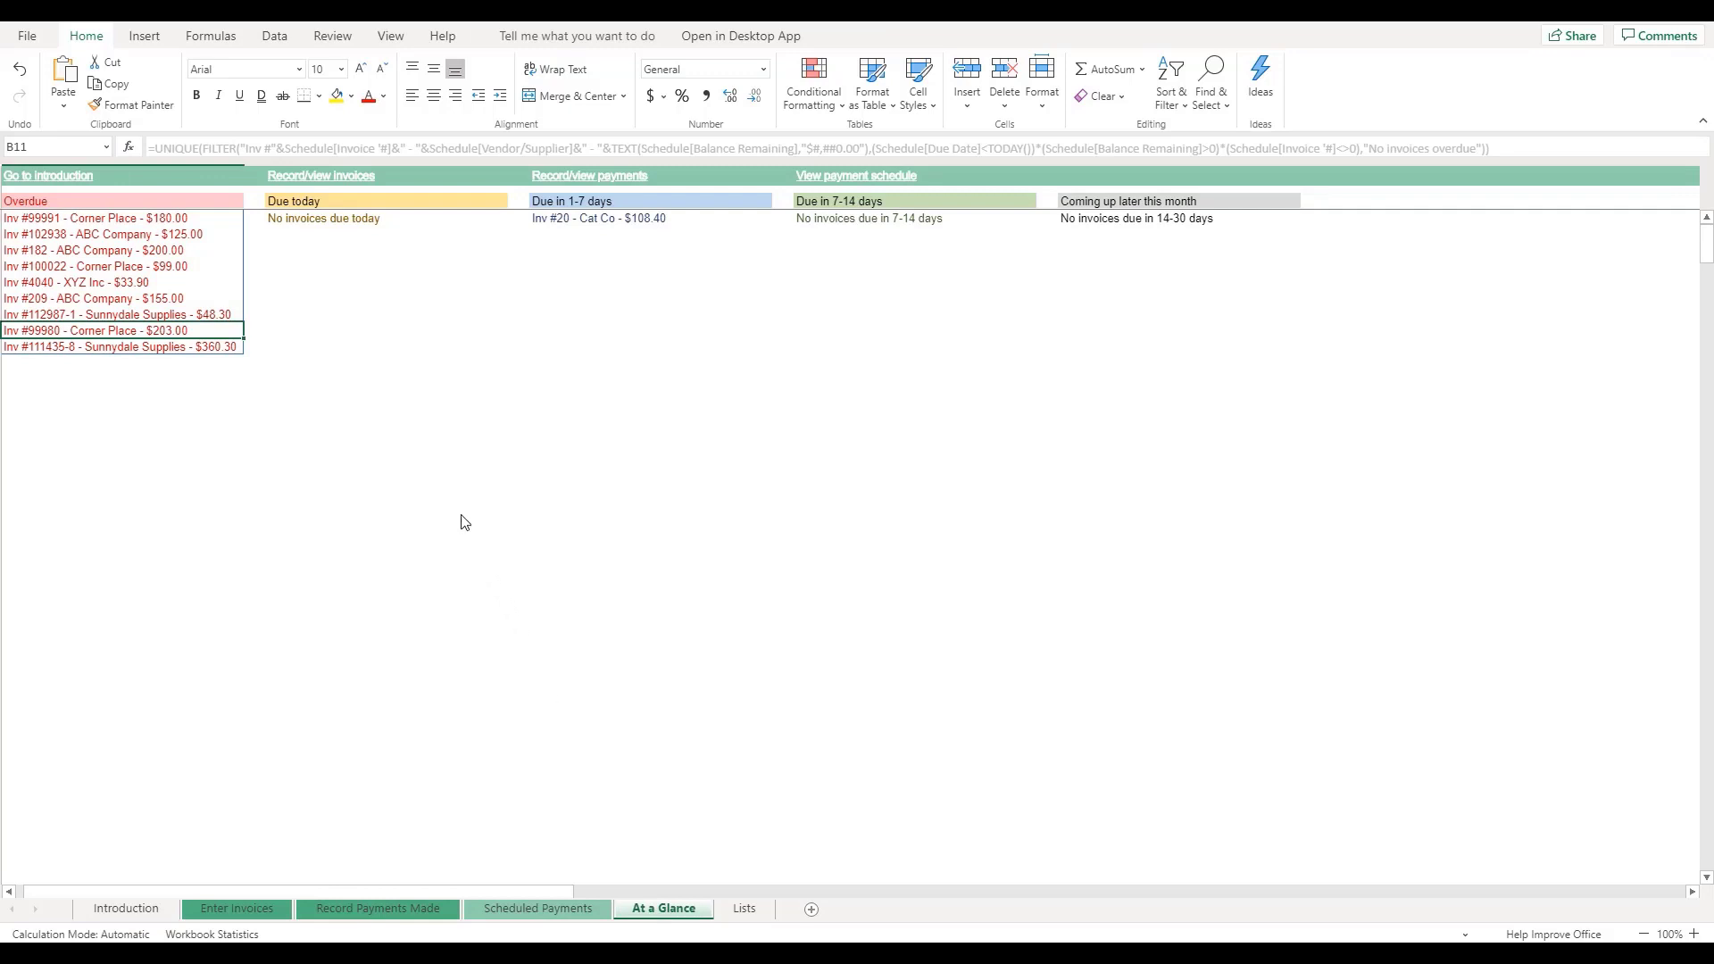
pyautogui.click(123, 909)
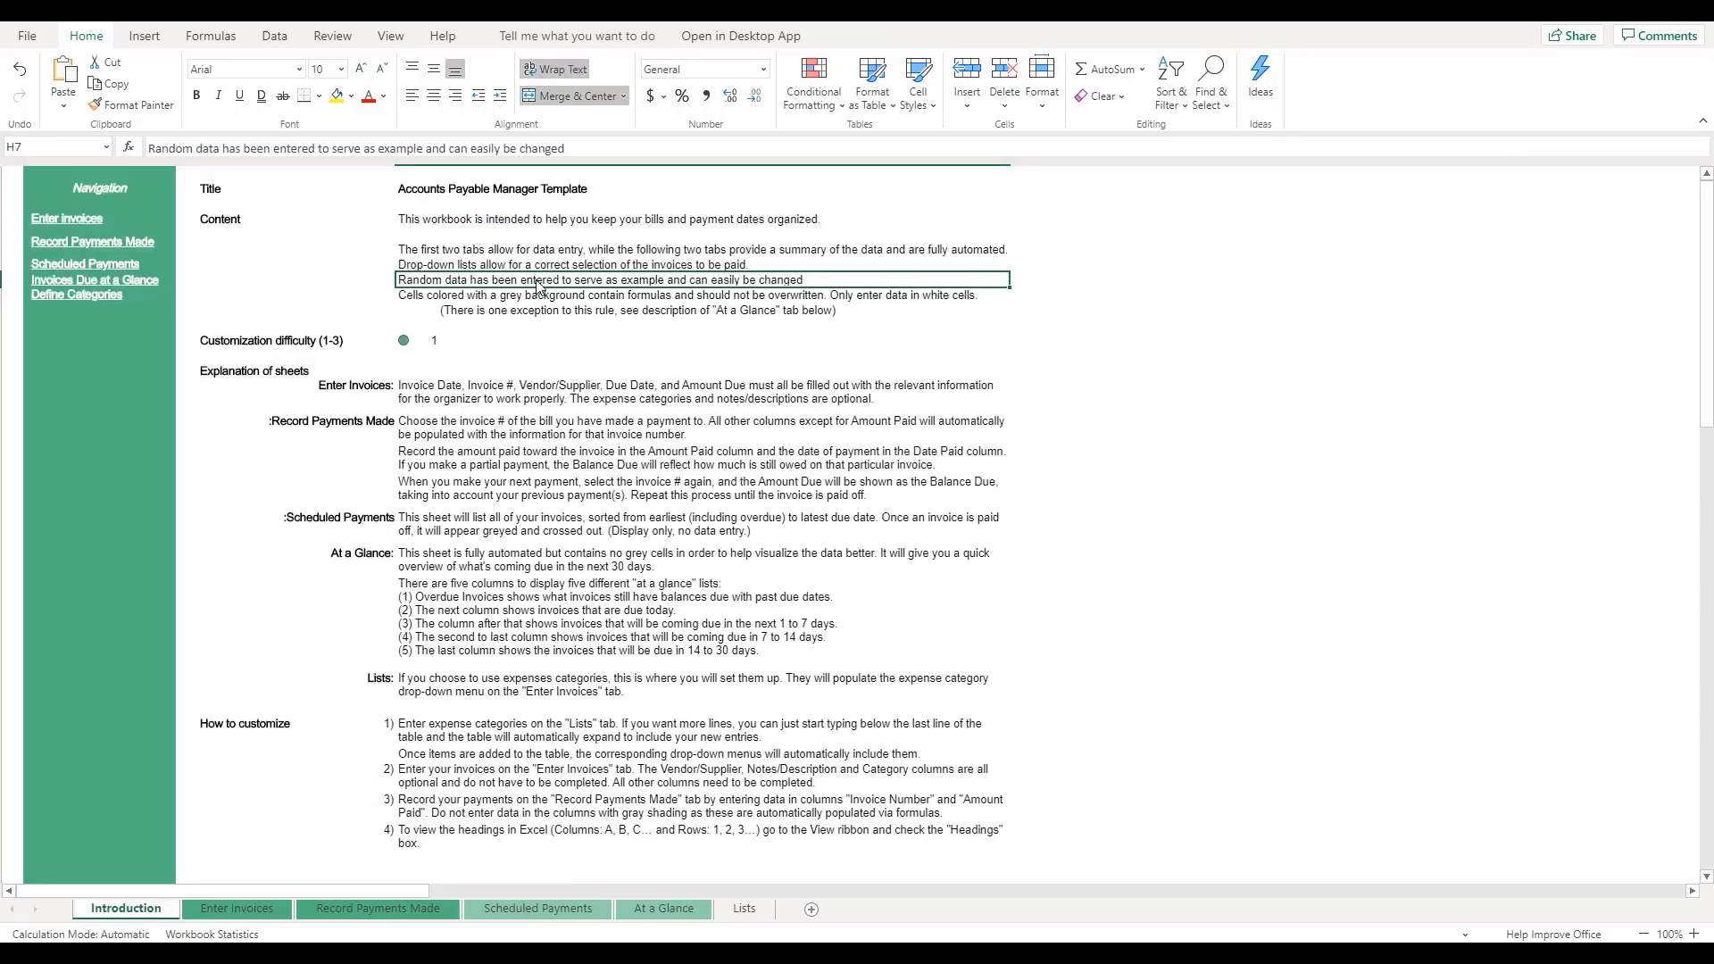
pyautogui.moveTo(525, 230)
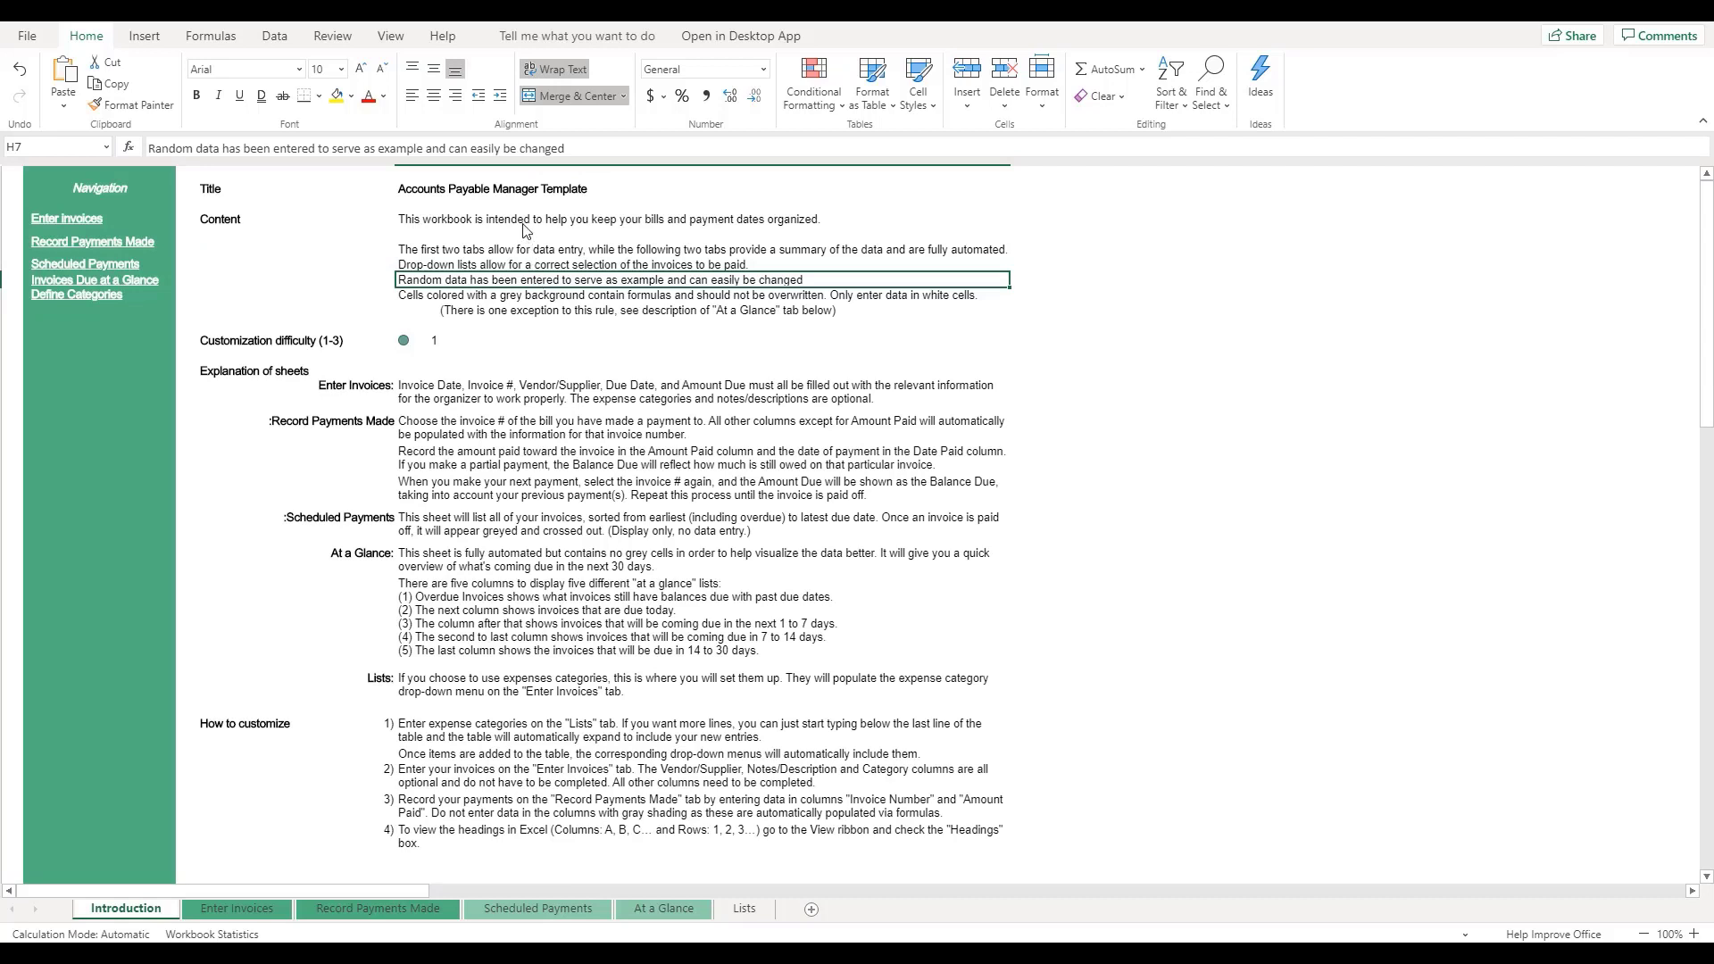
pyautogui.moveTo(285, 811)
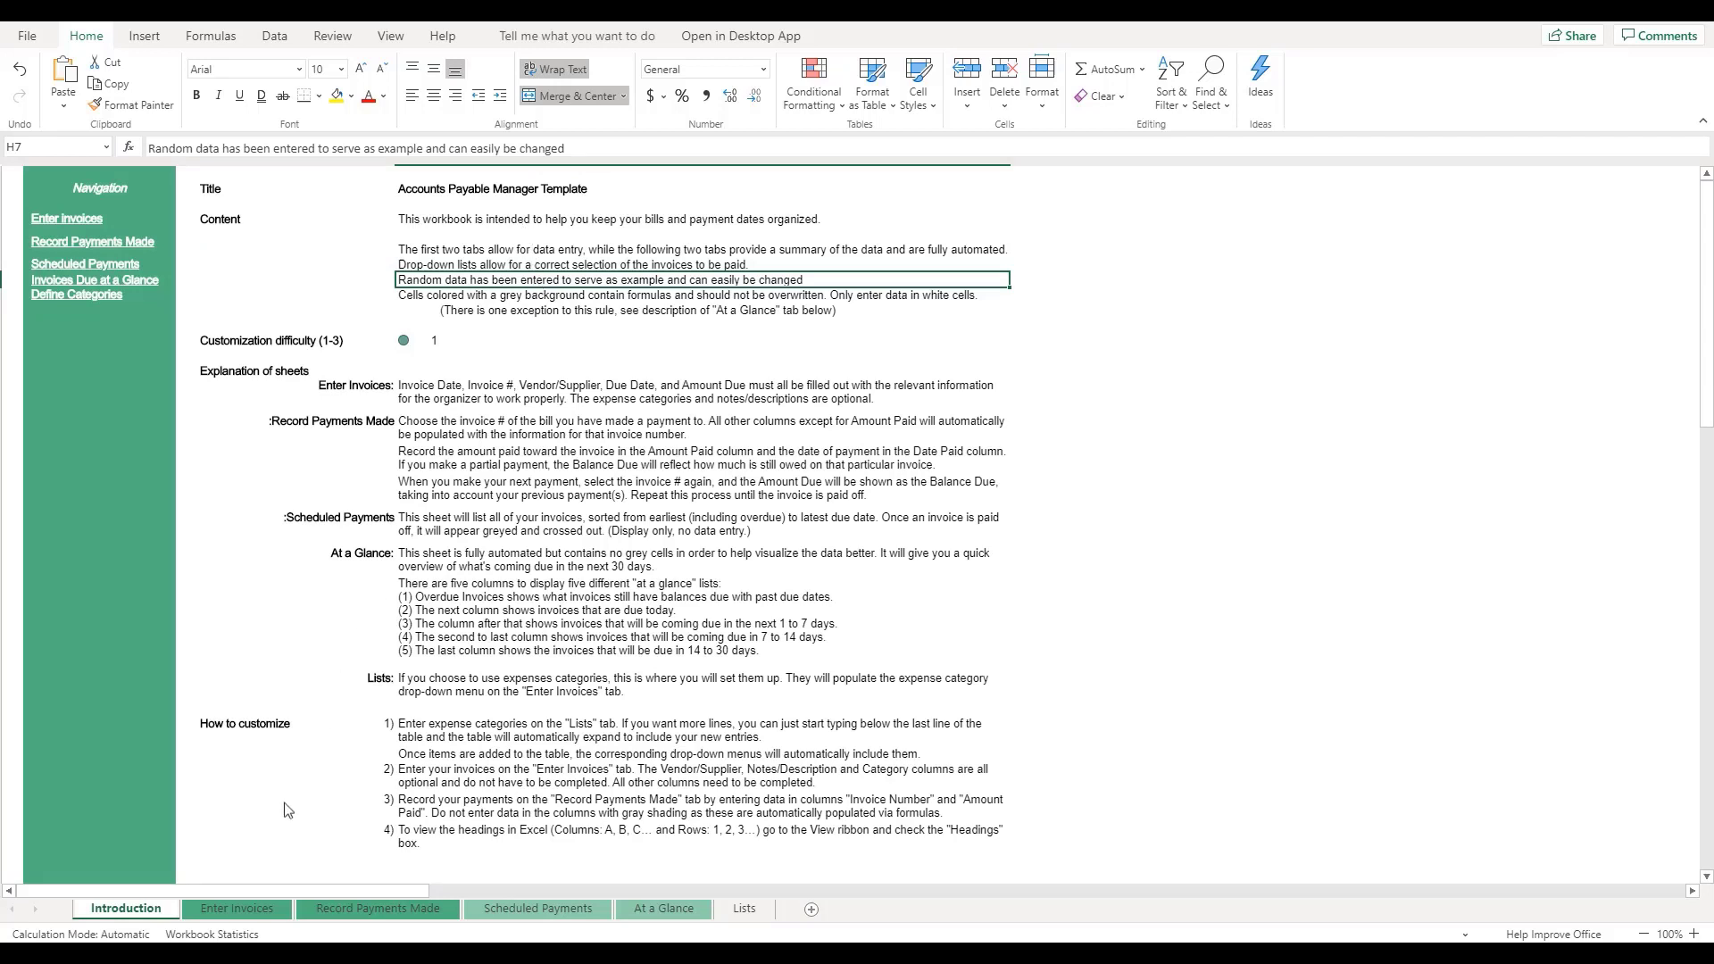
# Step: Inspect the blank row 16 cells on Enter Invoices and the Expense Category choices without adding an invoice
pyautogui.click(236, 907)
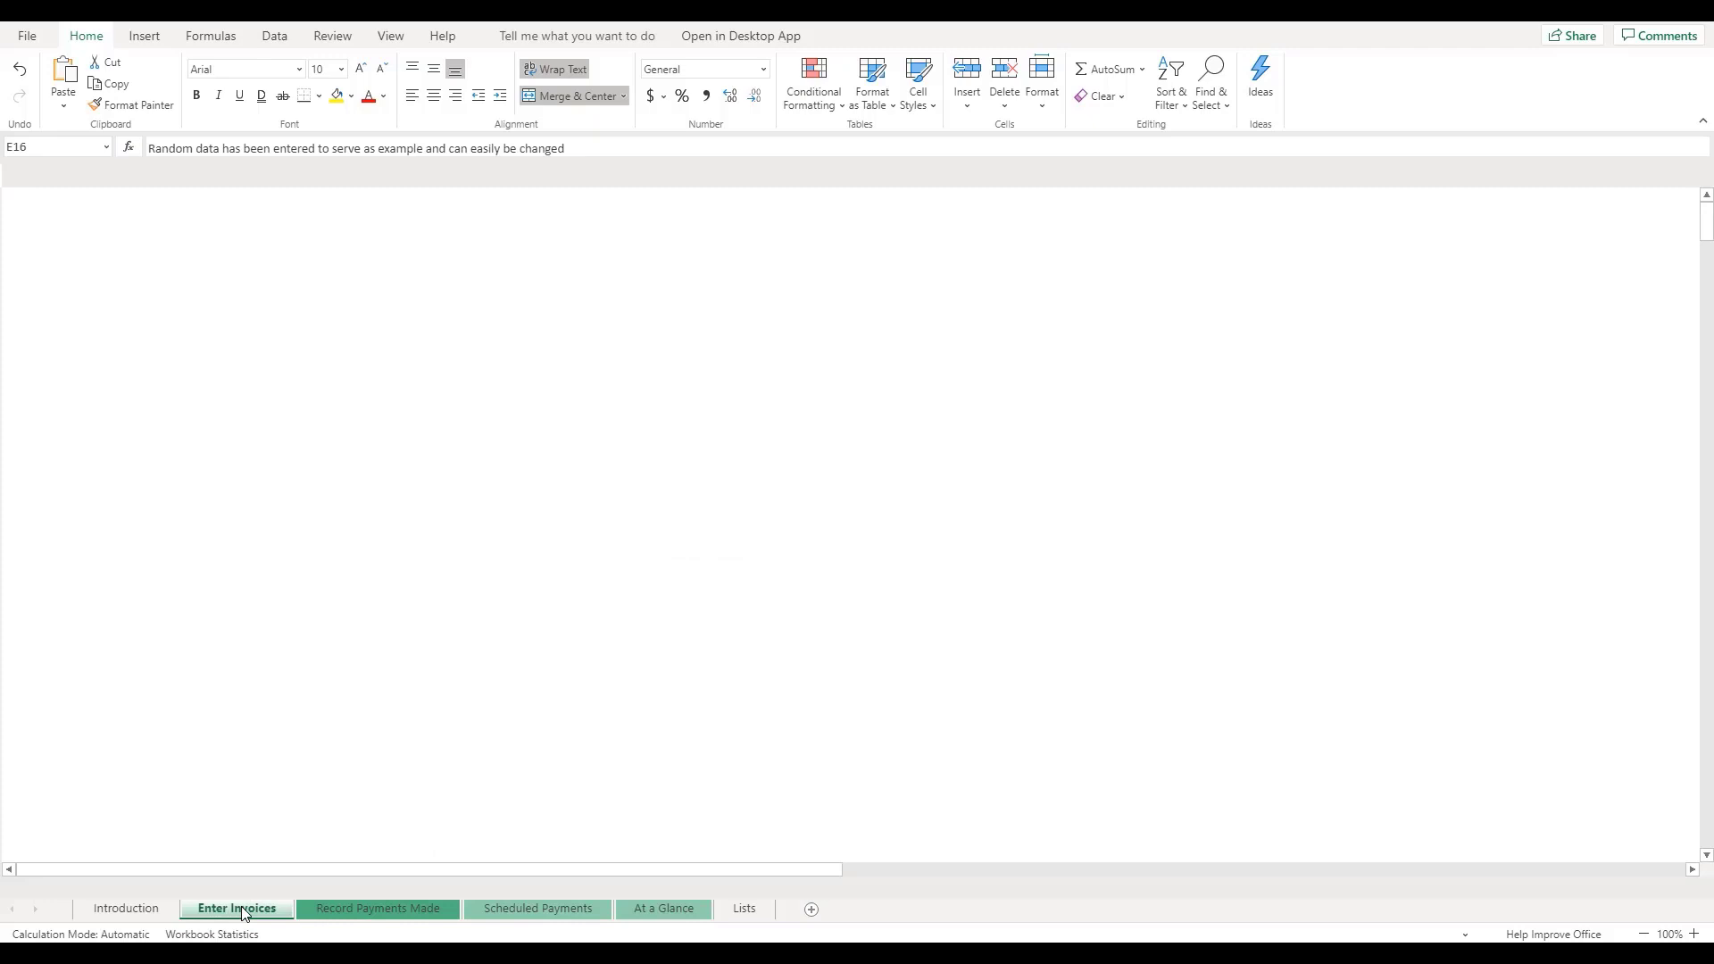
pyautogui.click(235, 906)
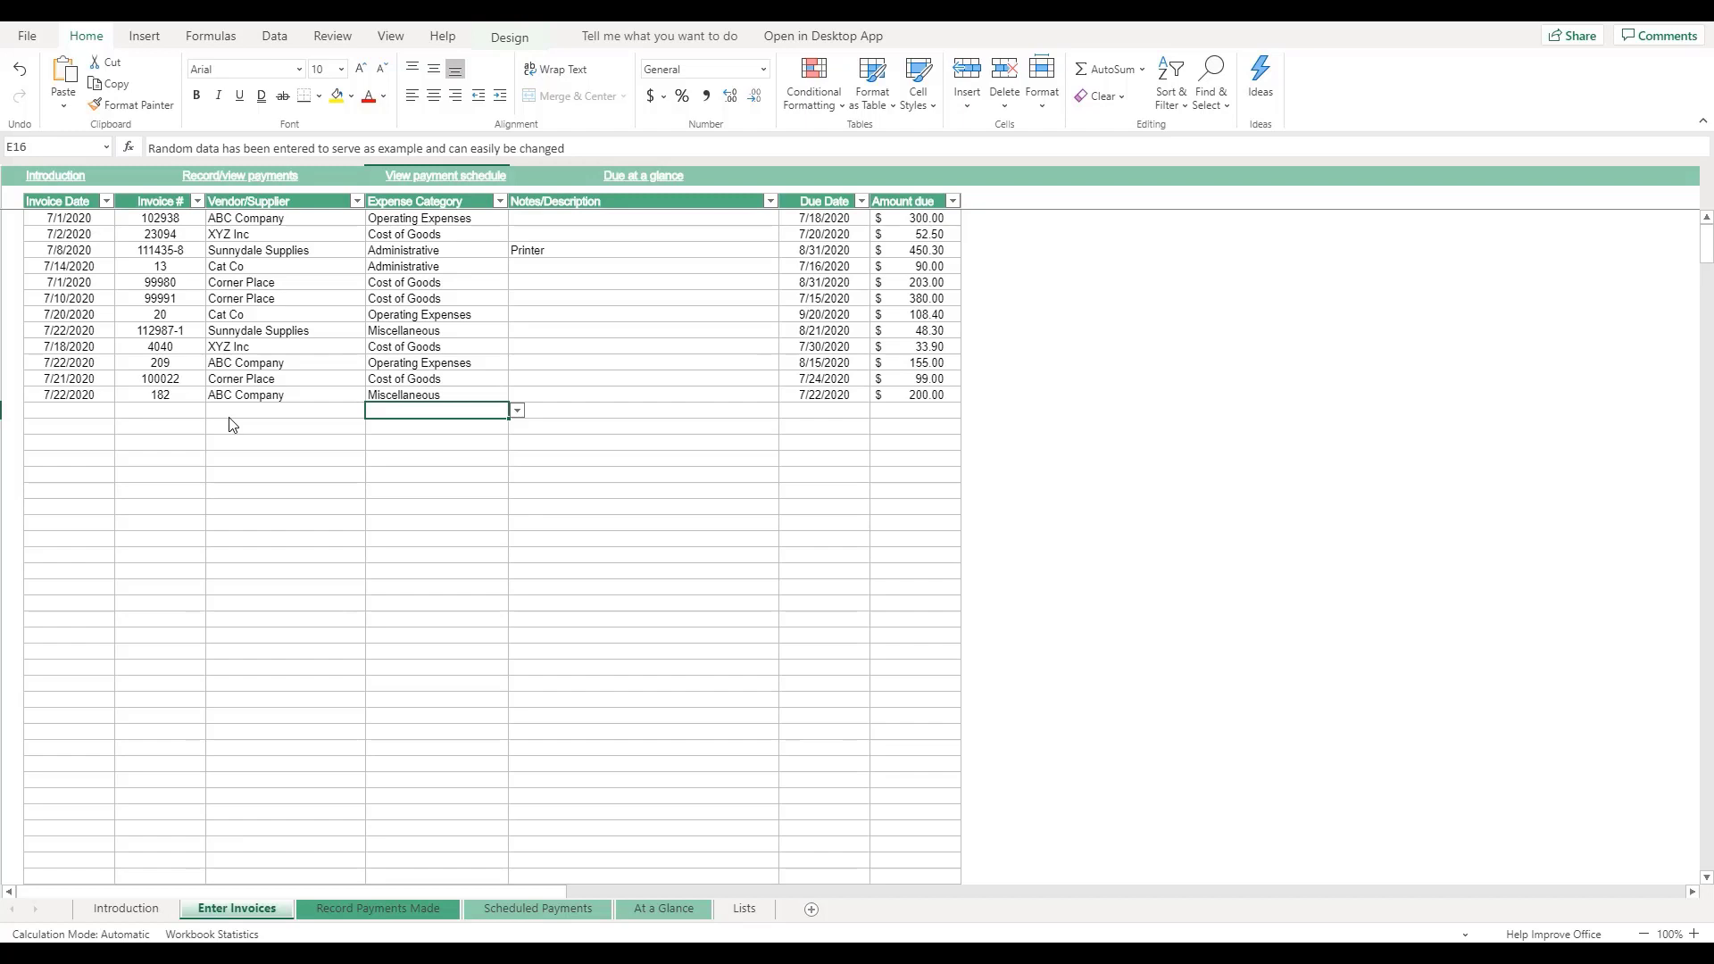
pyautogui.moveTo(82, 414)
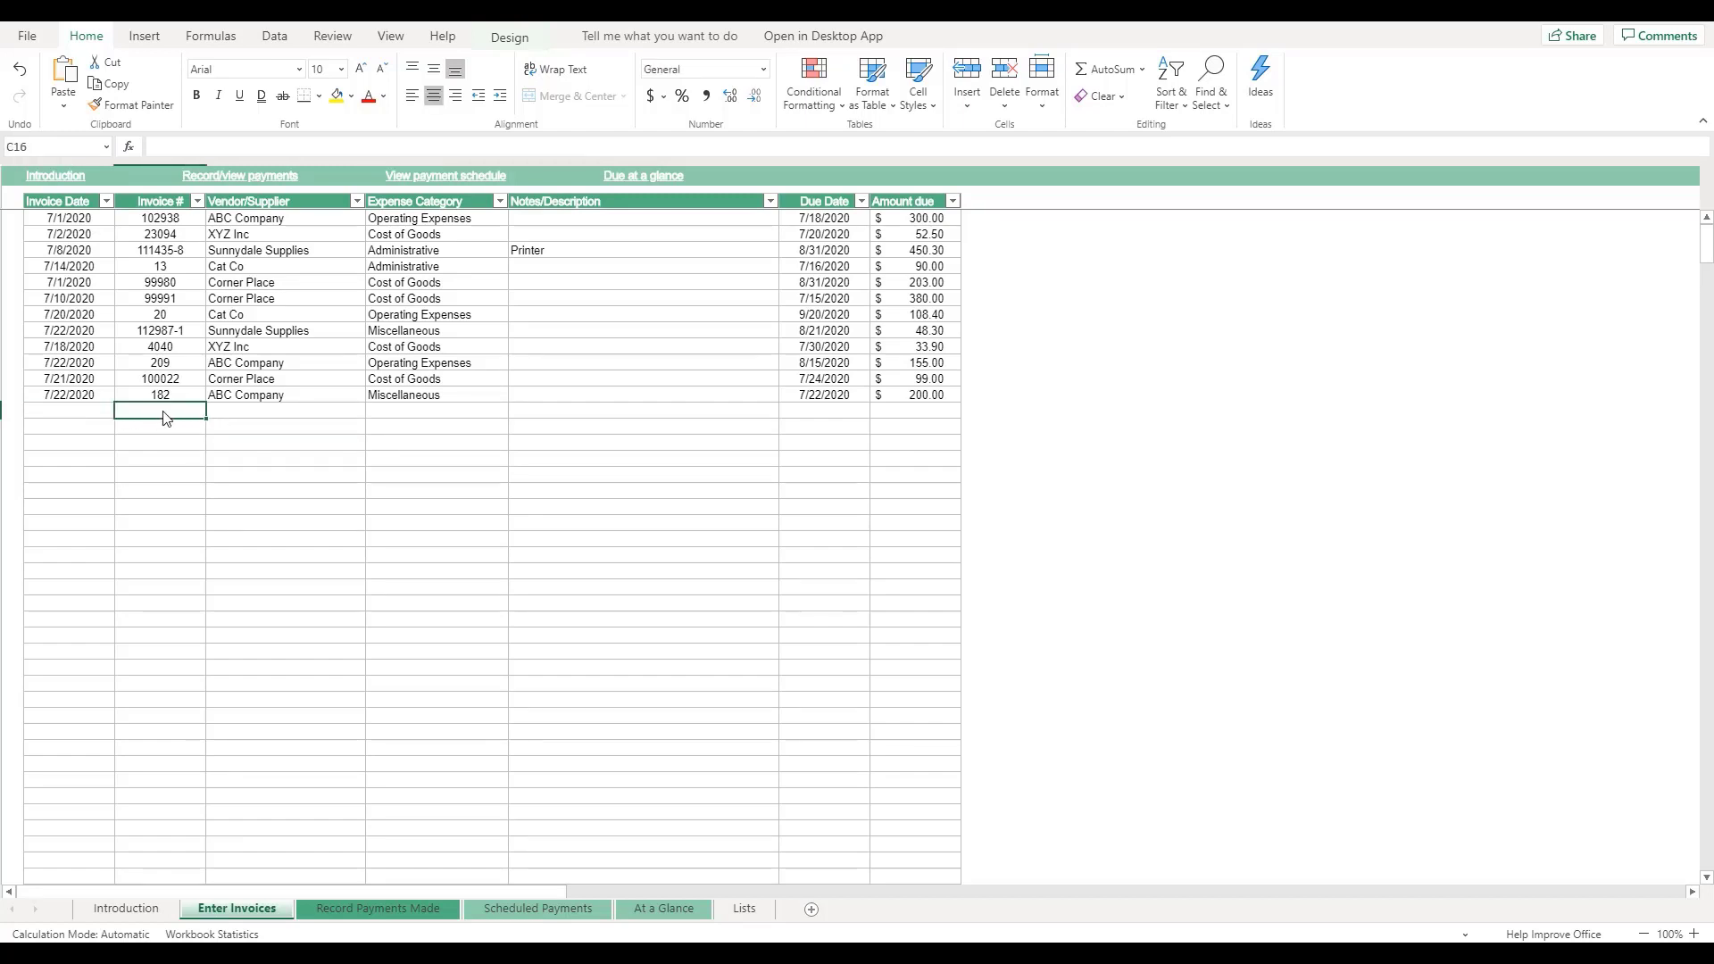
pyautogui.click(284, 411)
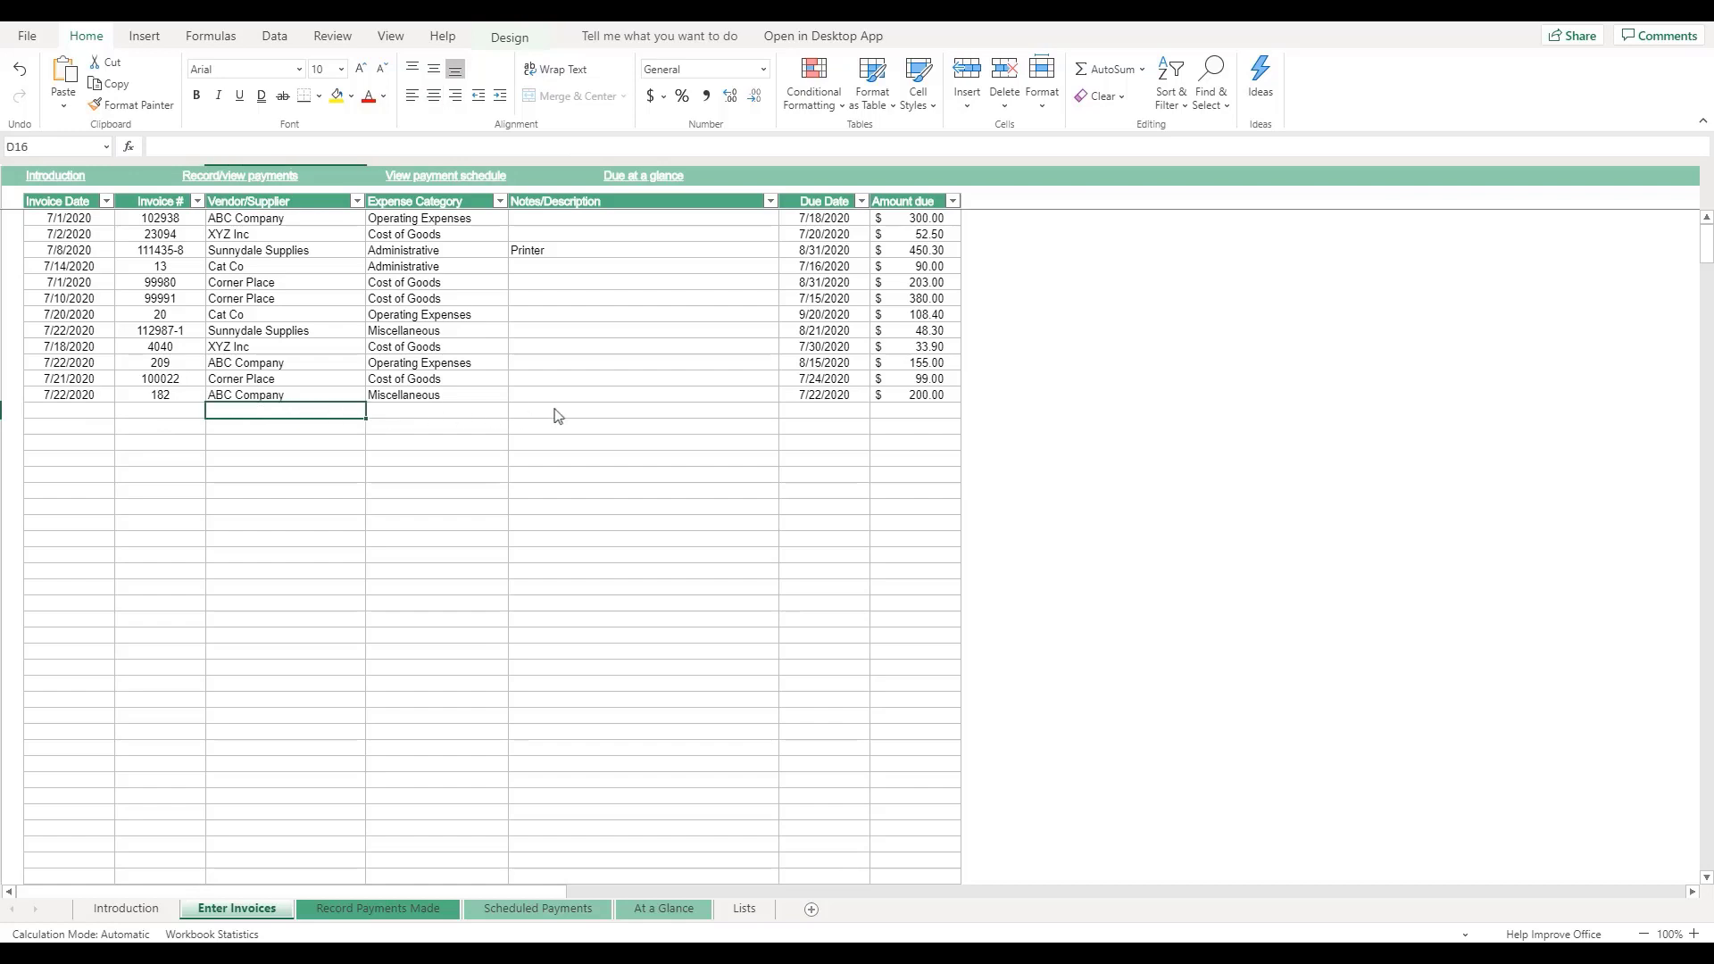
pyautogui.click(916, 410)
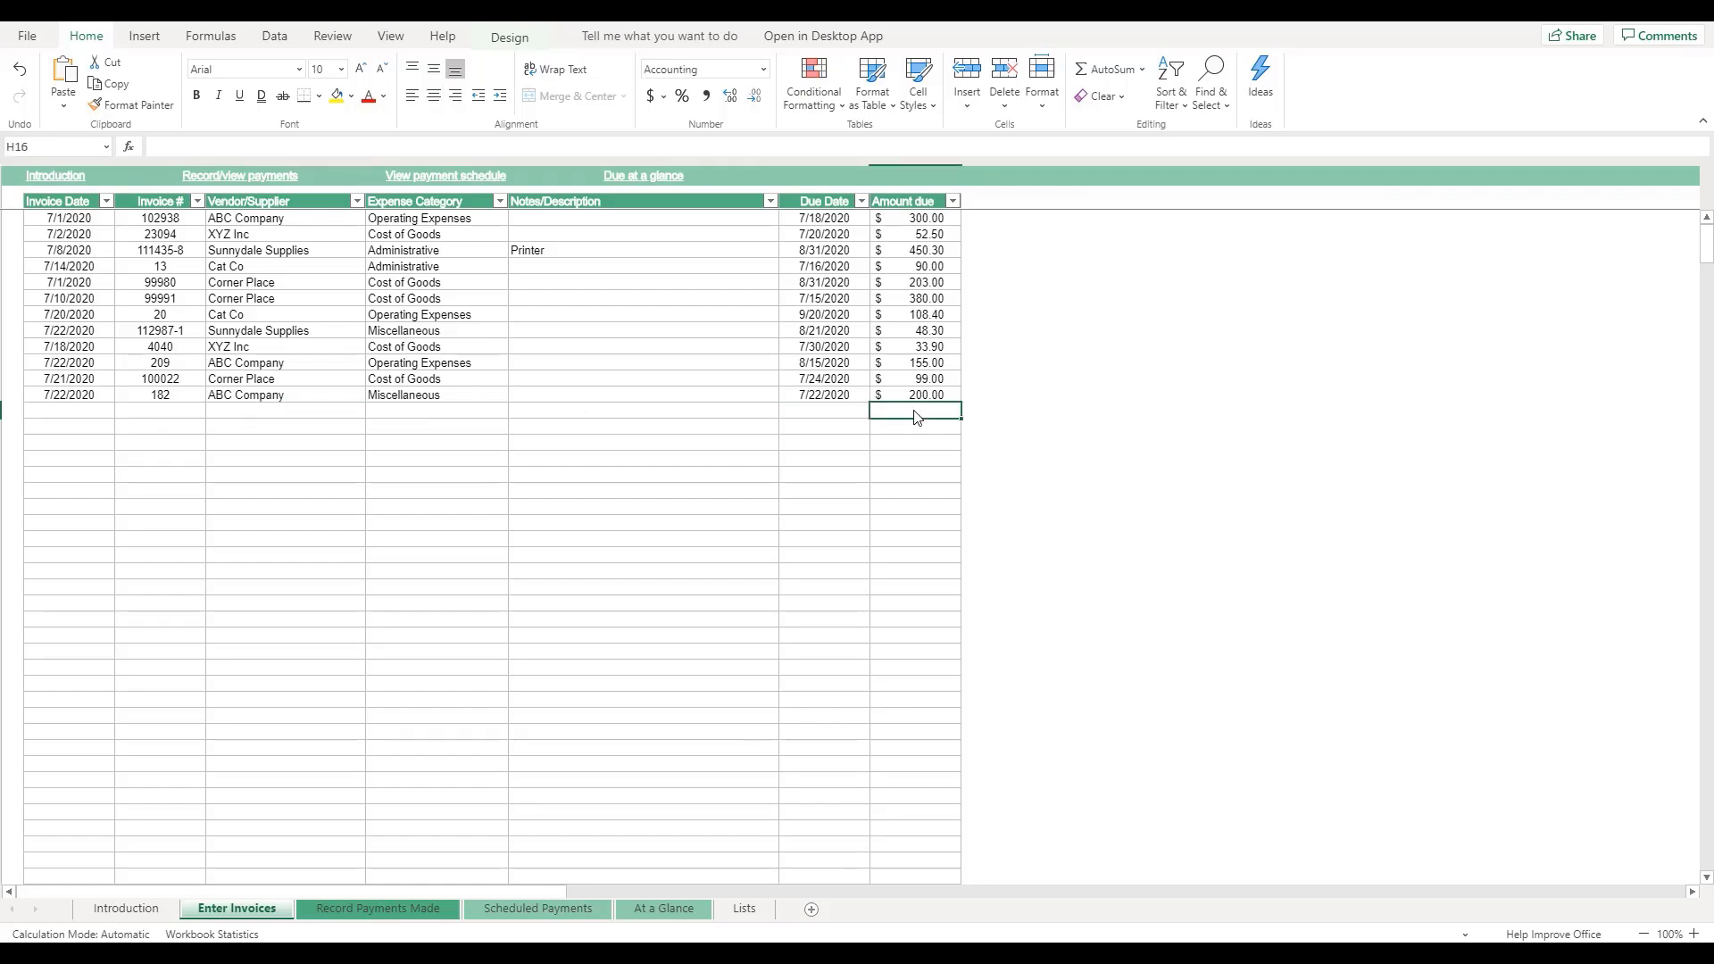
pyautogui.click(591, 411)
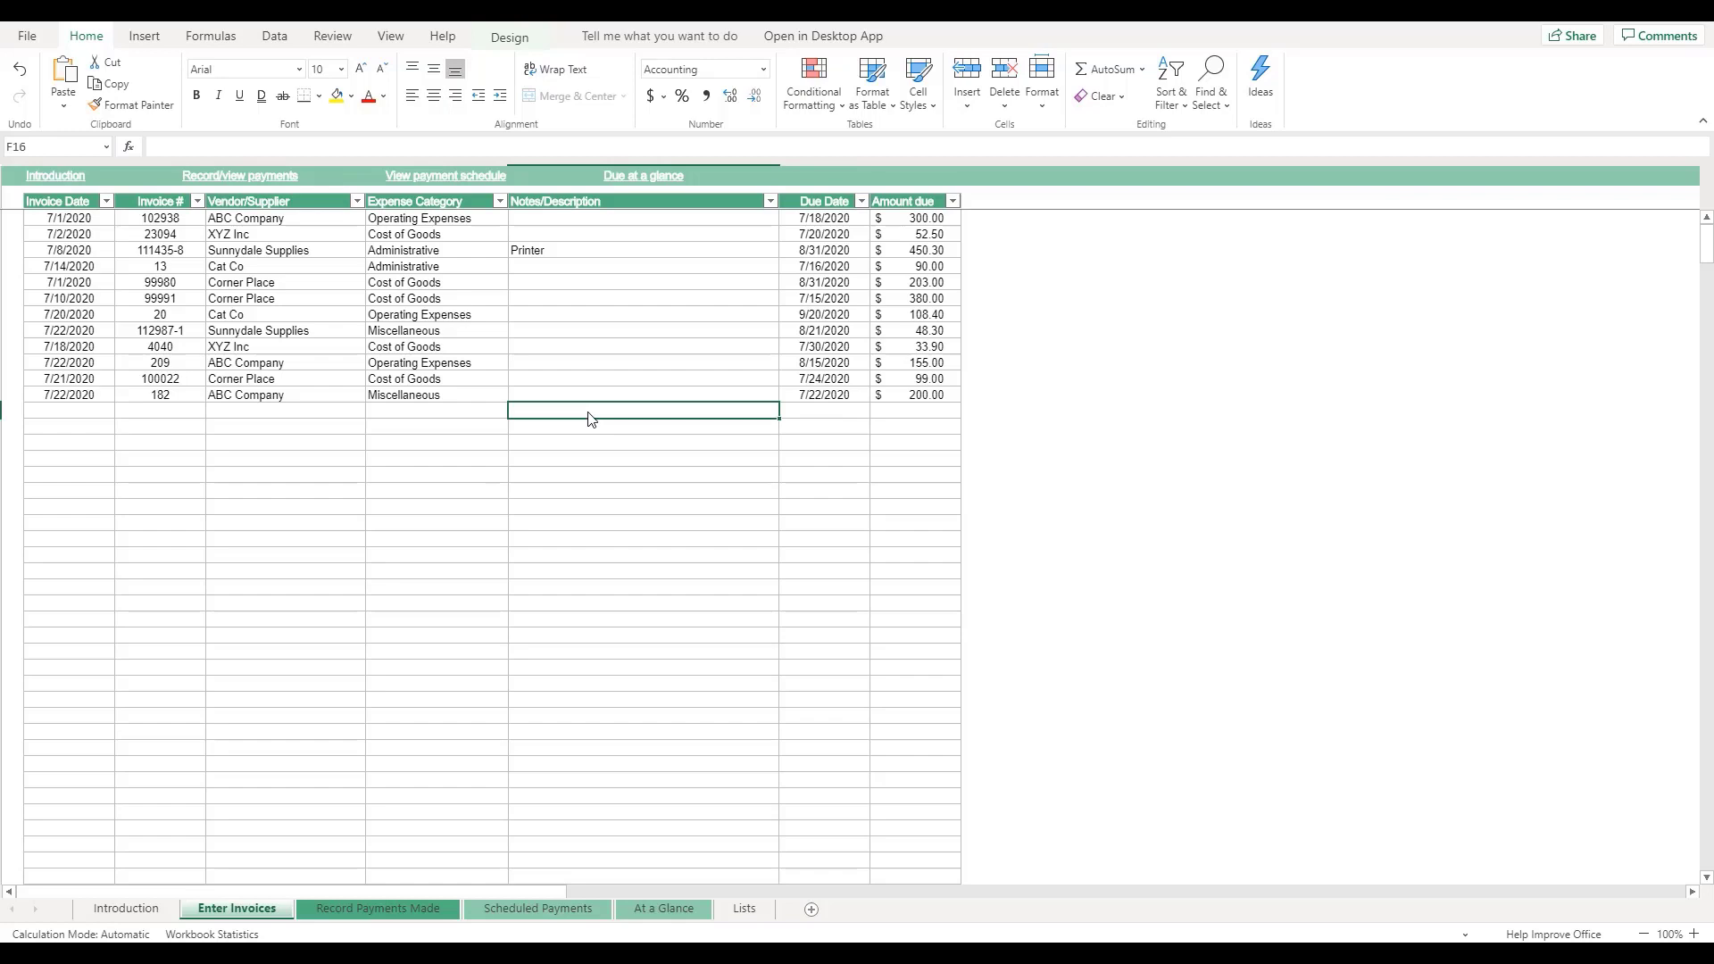
pyautogui.click(435, 411)
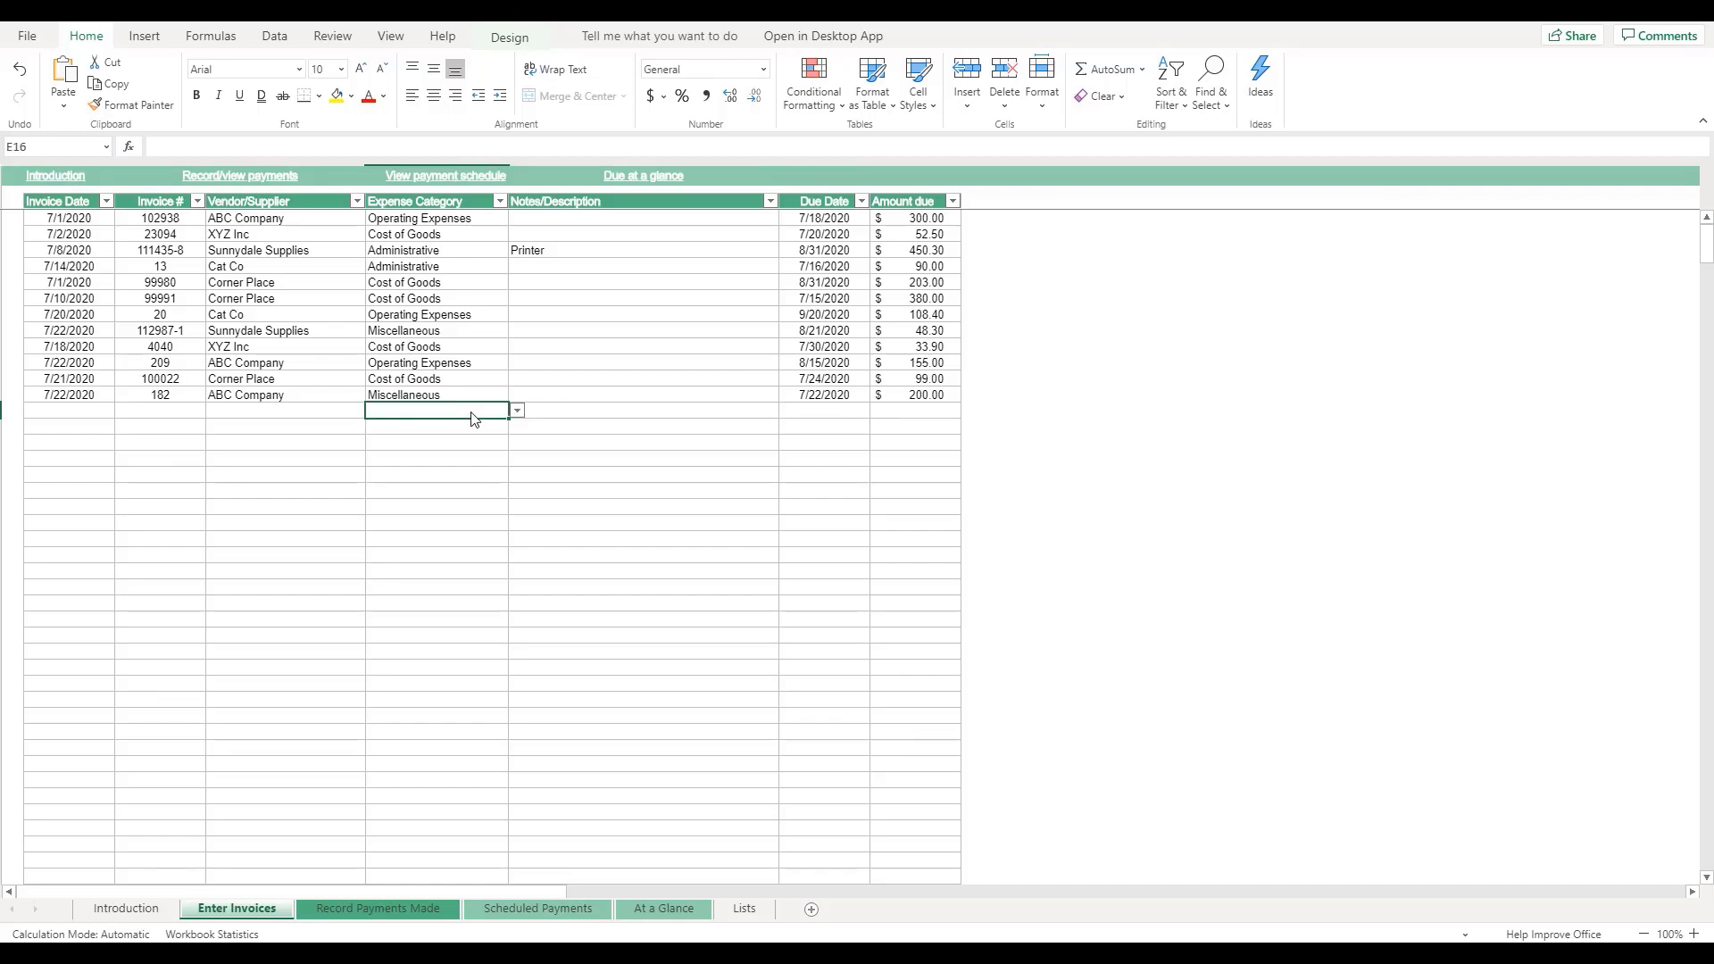
pyautogui.click(516, 410)
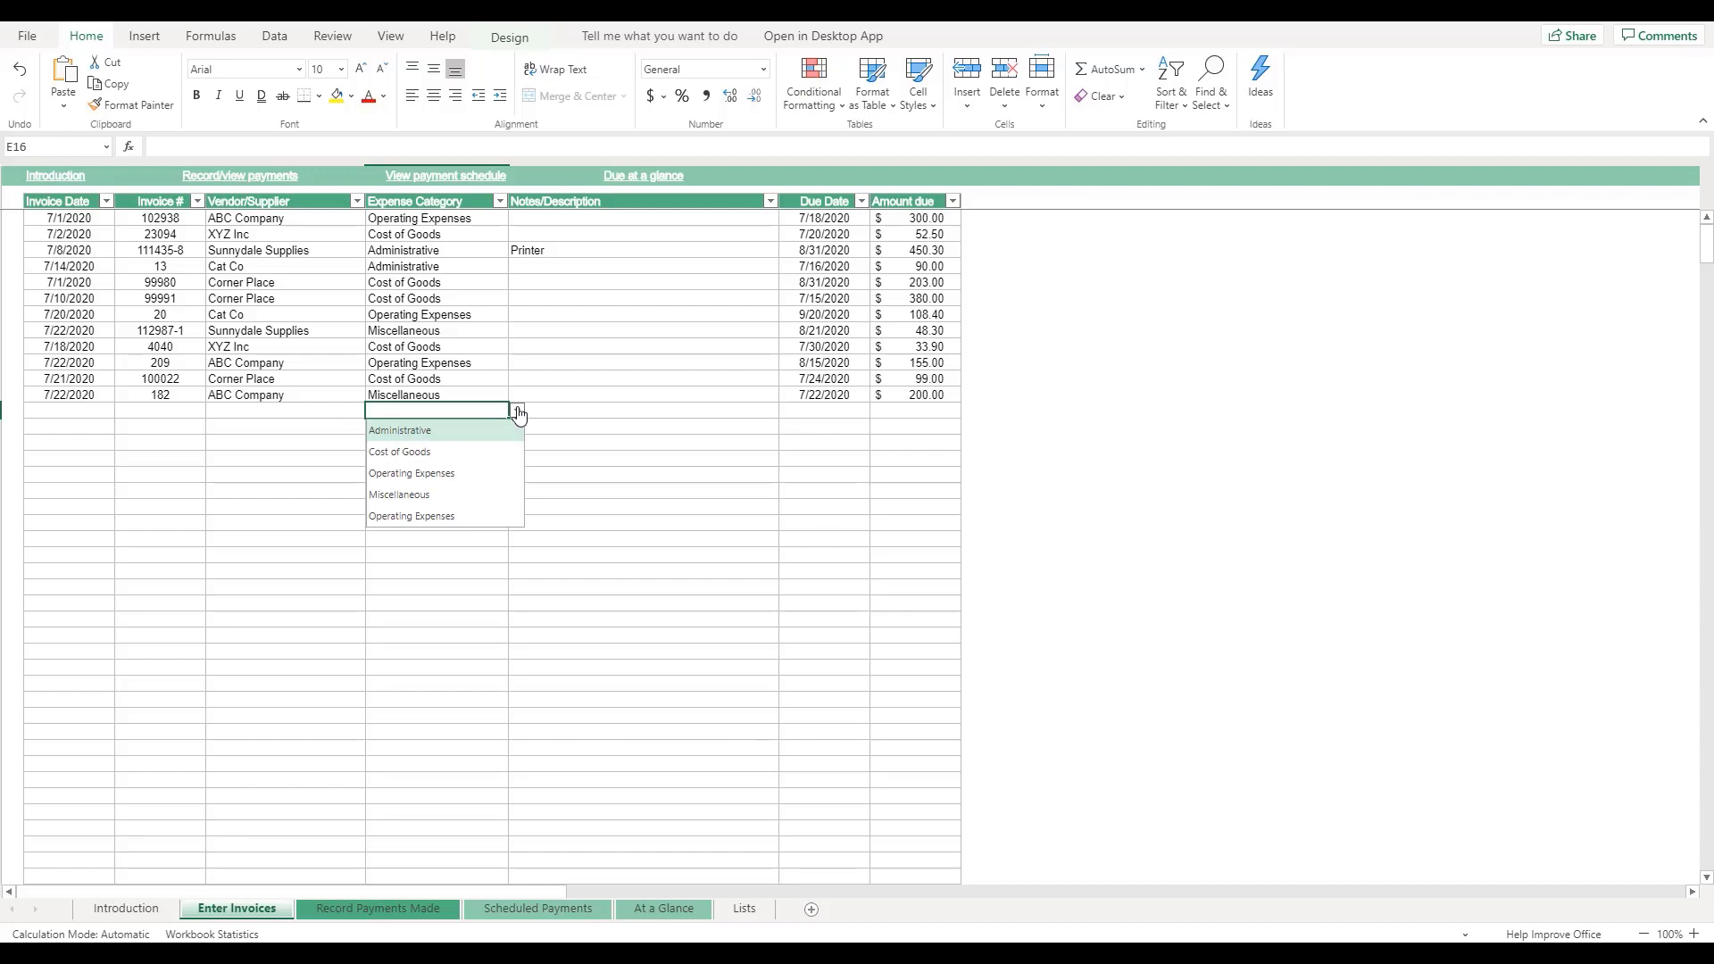
pyautogui.click(554, 415)
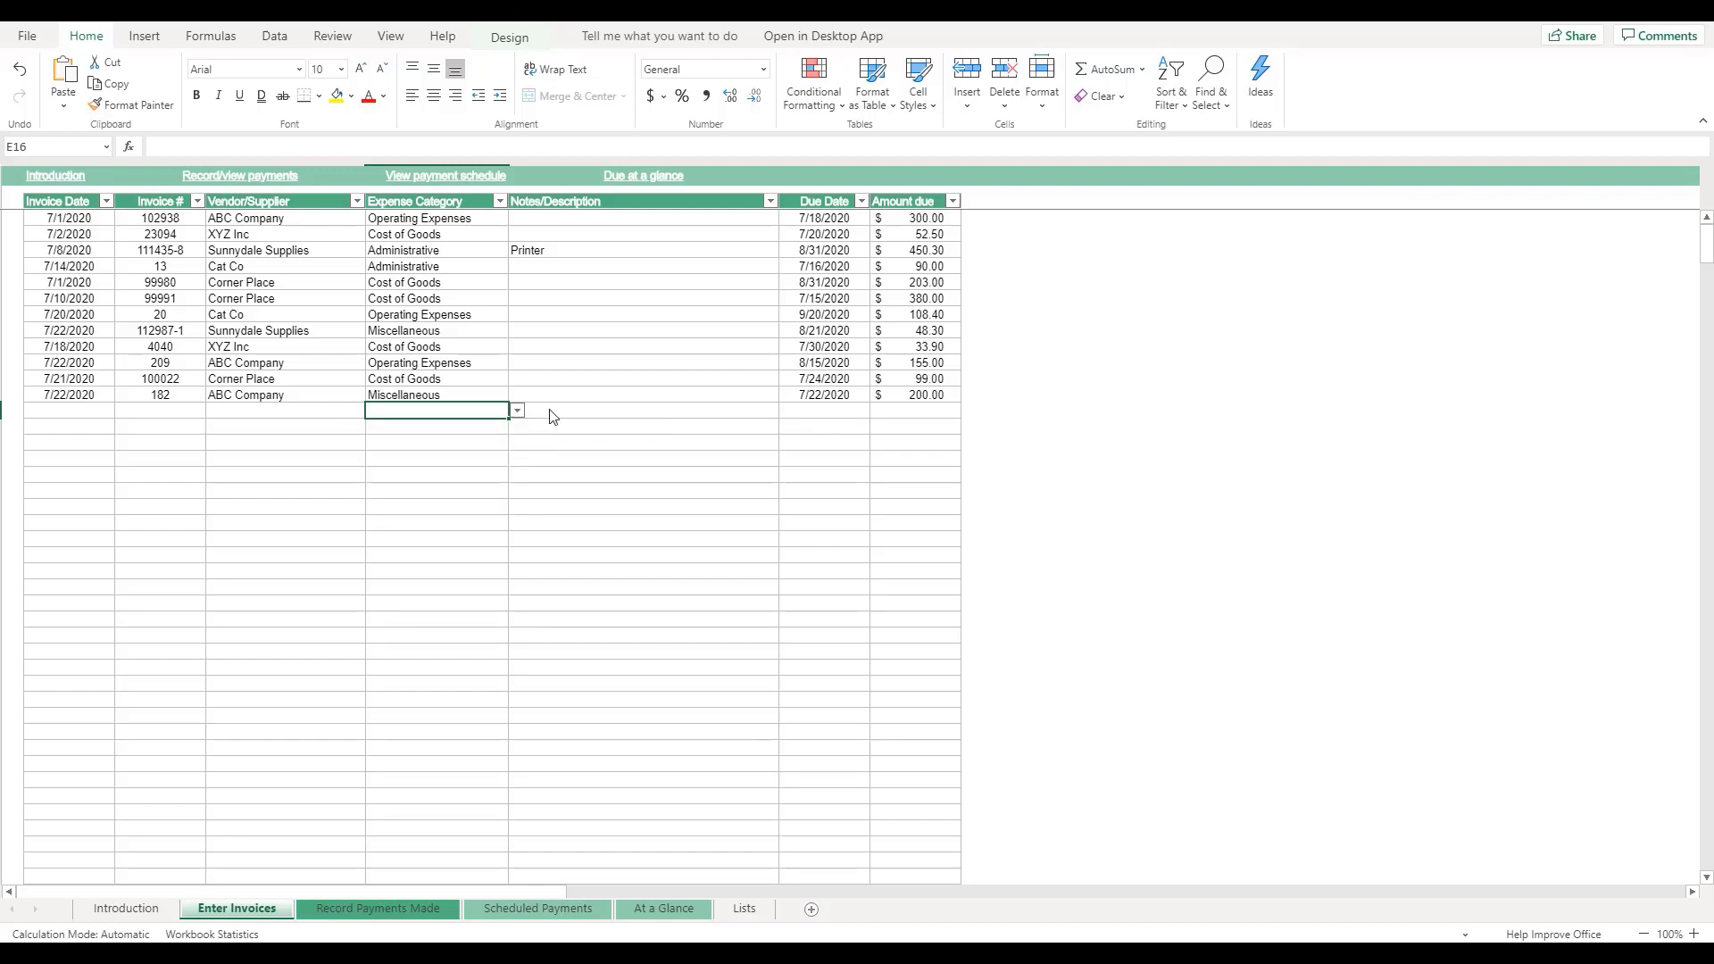
pyautogui.moveTo(582, 493)
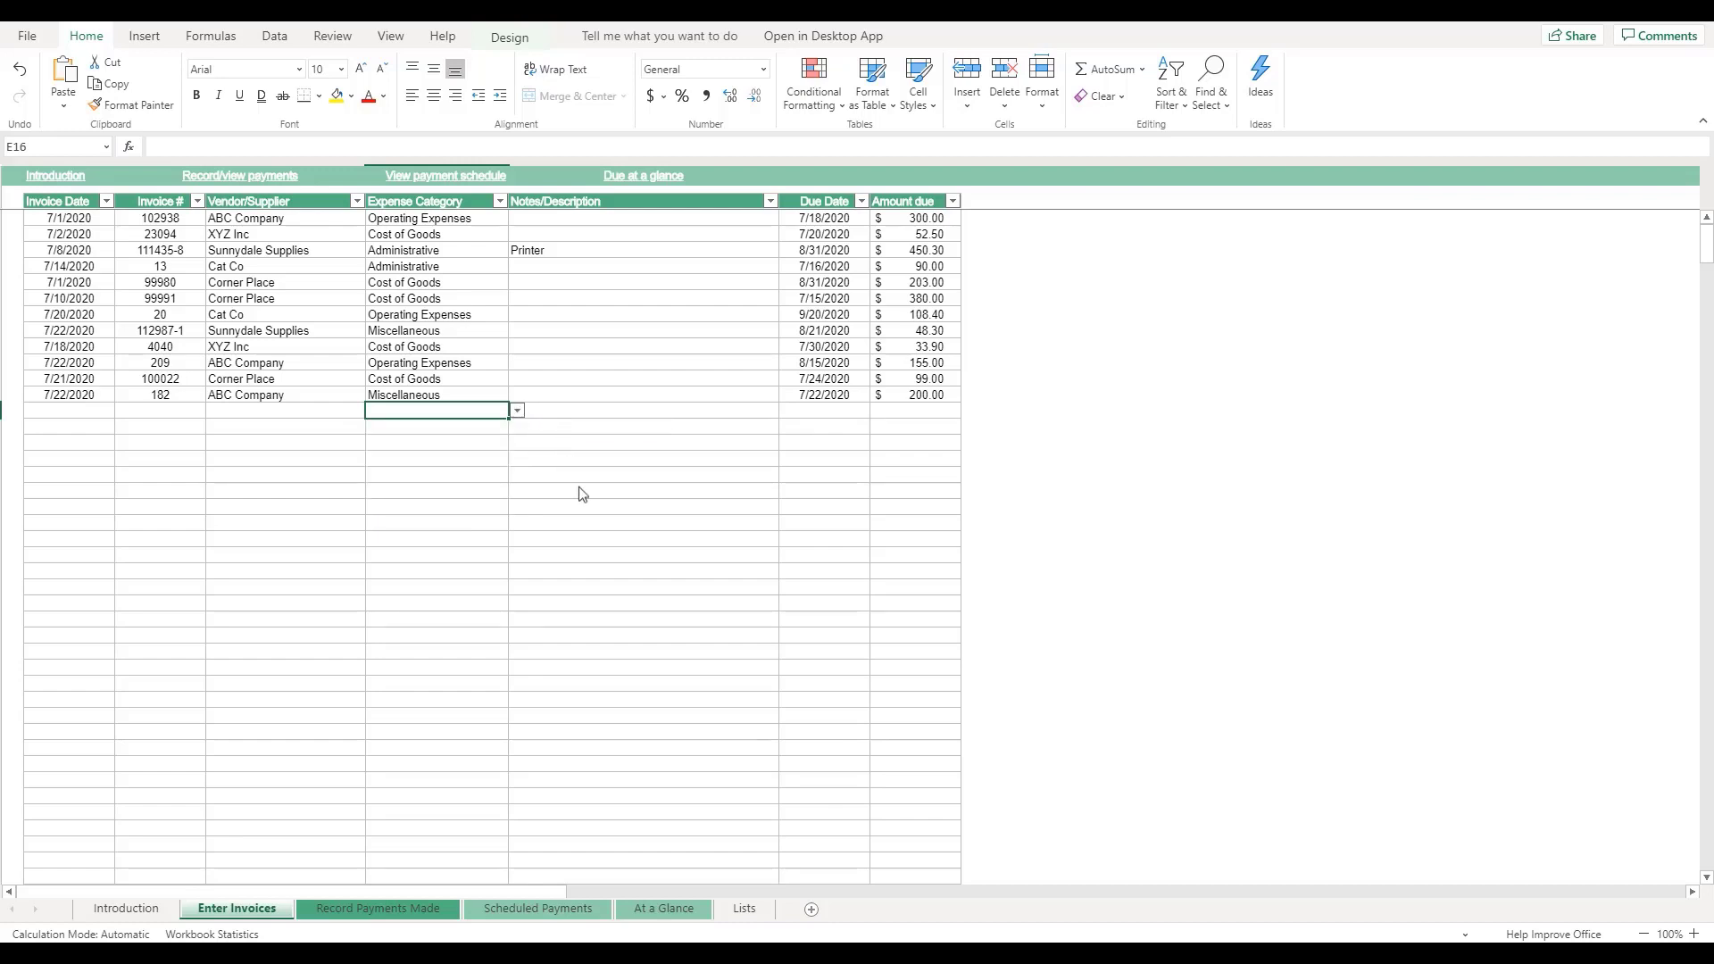
# Step: Add a General expense category below Operating Expenses on the Lists sheet
pyautogui.click(744, 909)
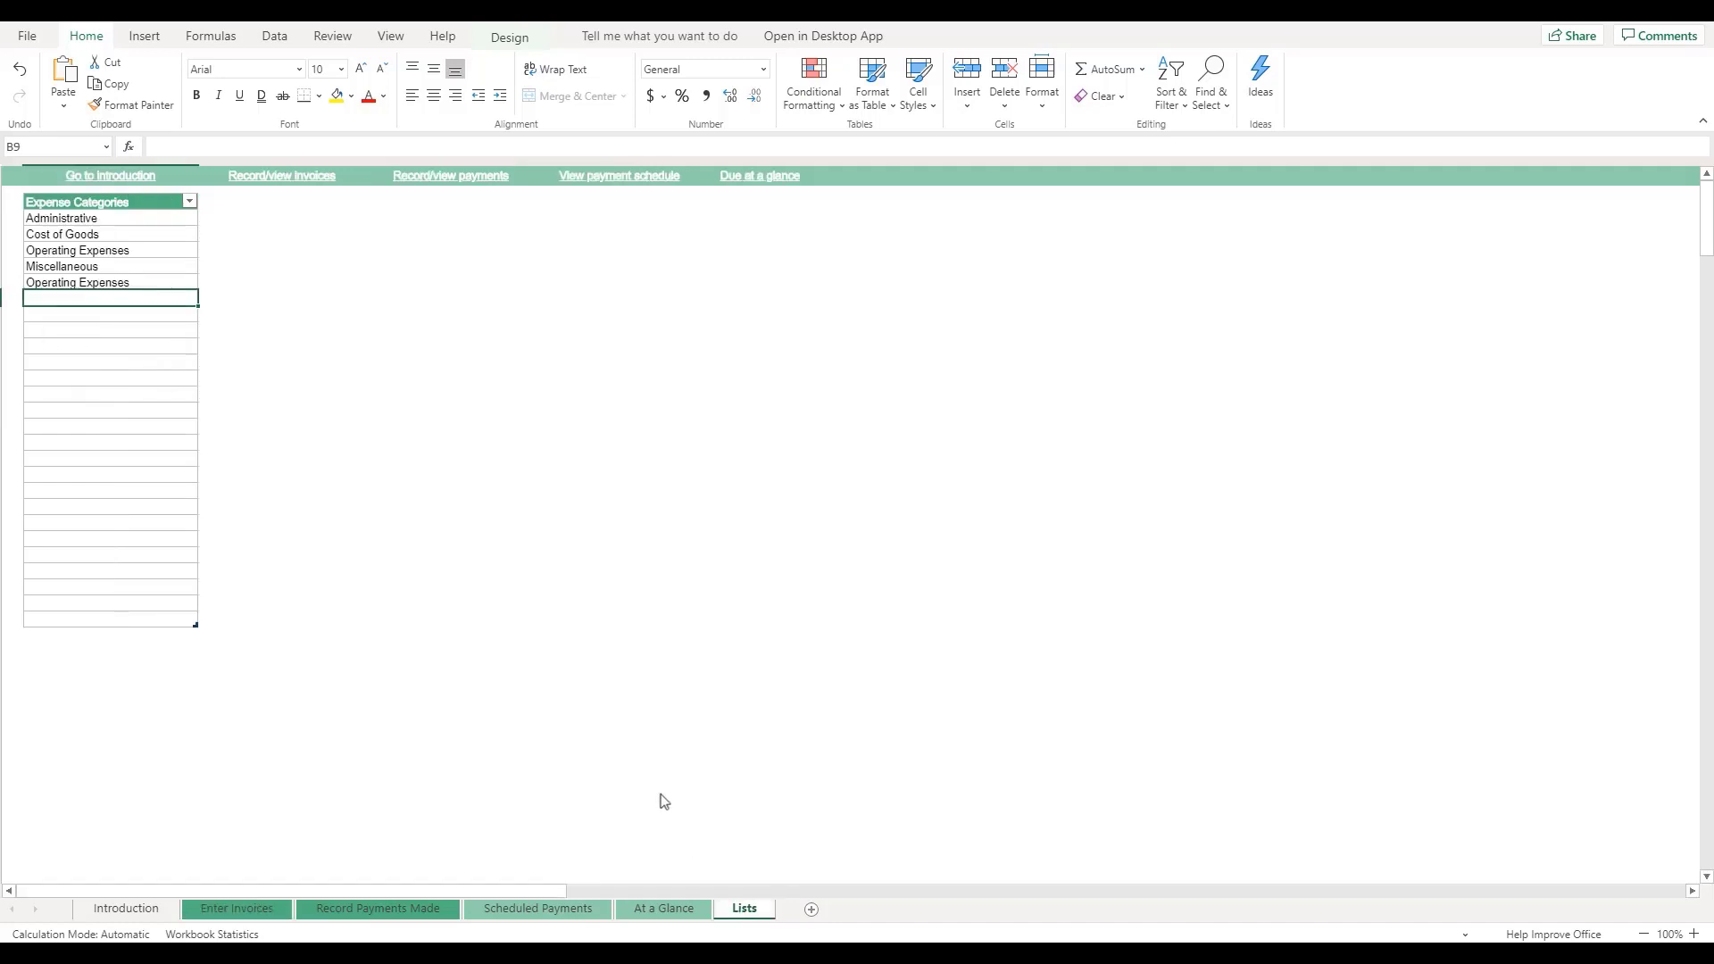
pyautogui.moveTo(304, 272)
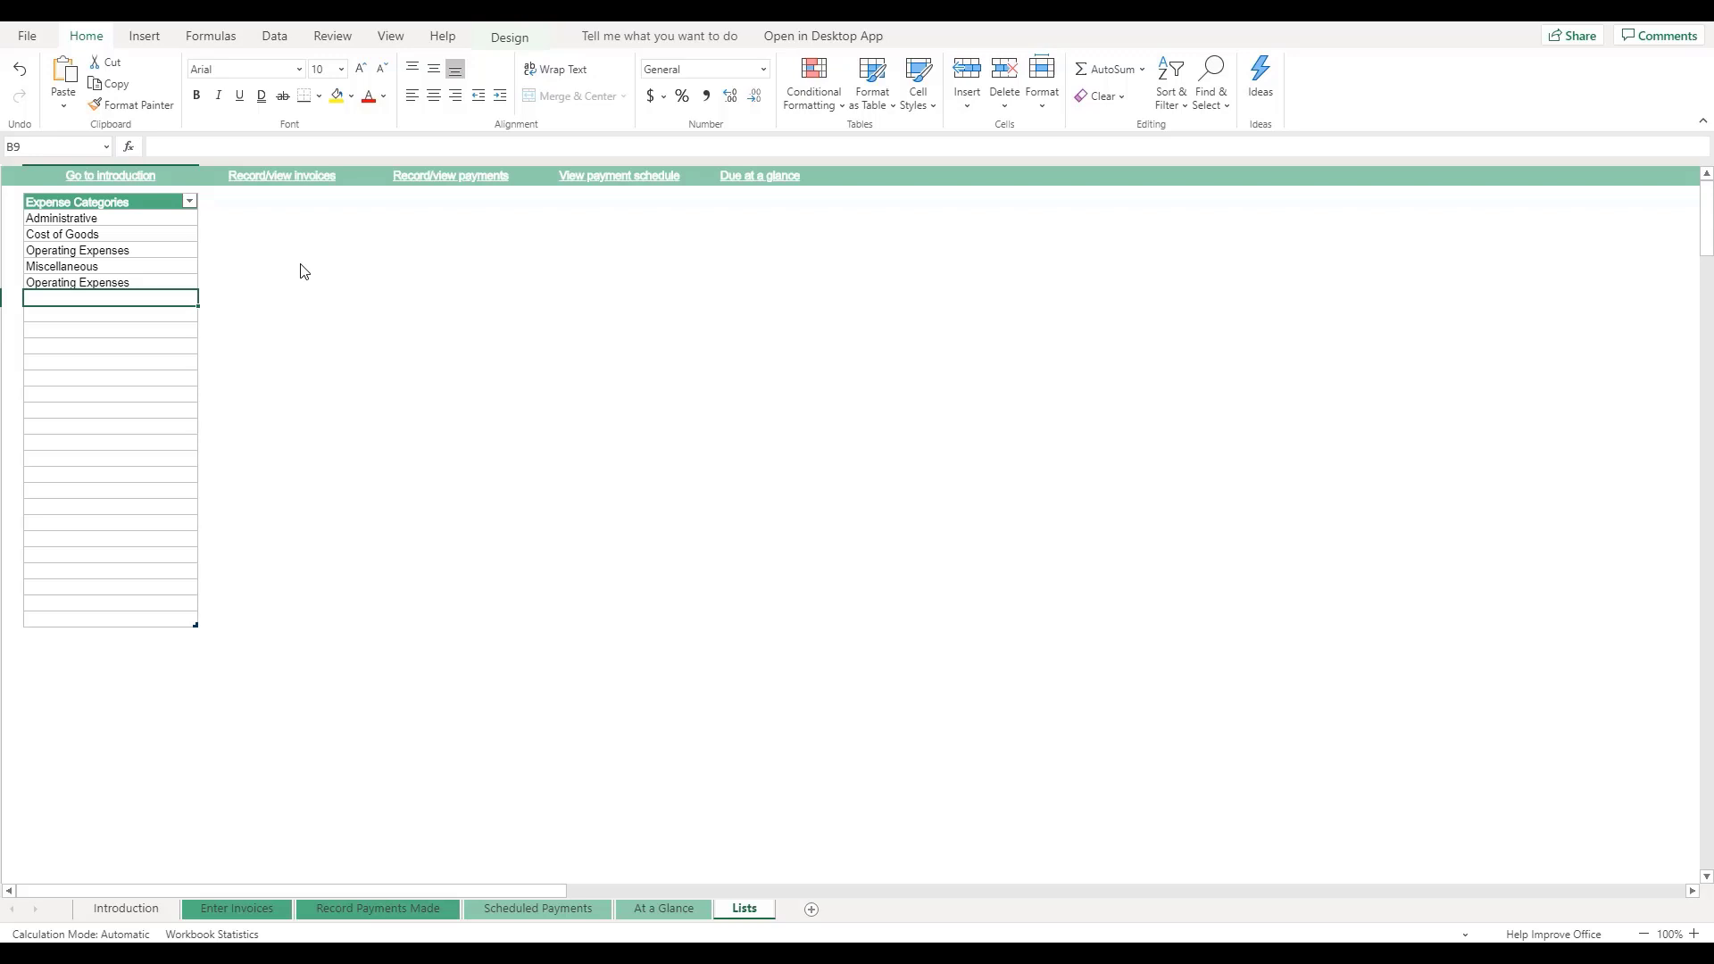
pyautogui.write('Ge')
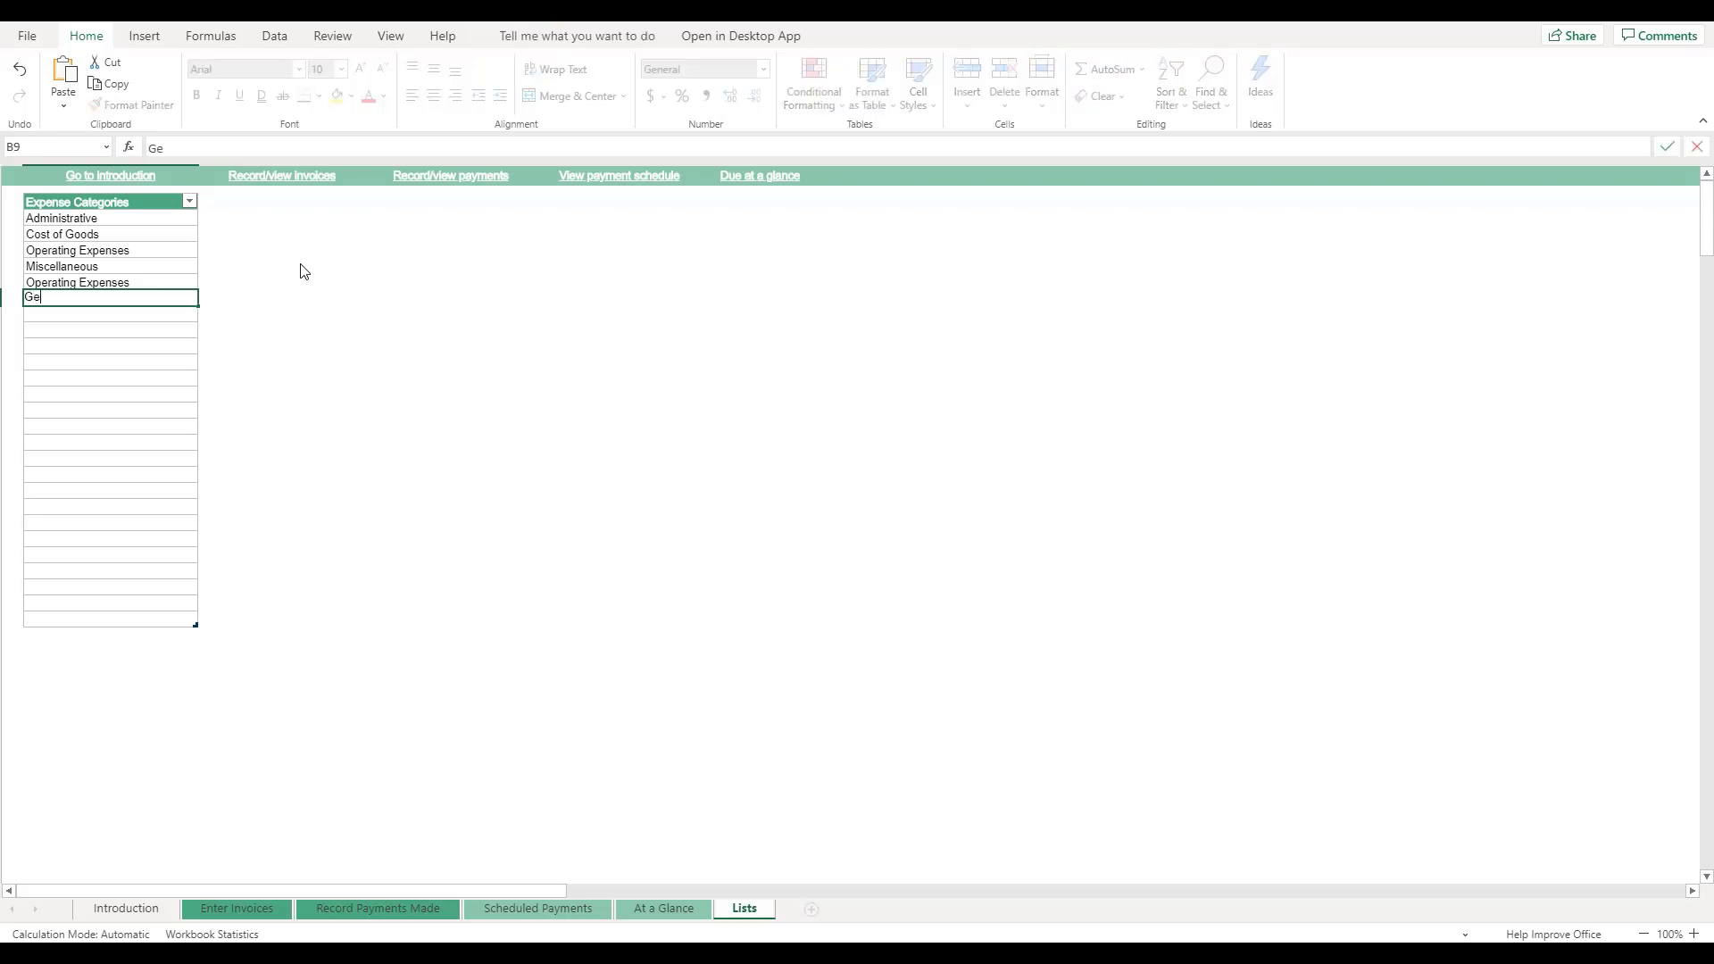
pyautogui.press('Enter')
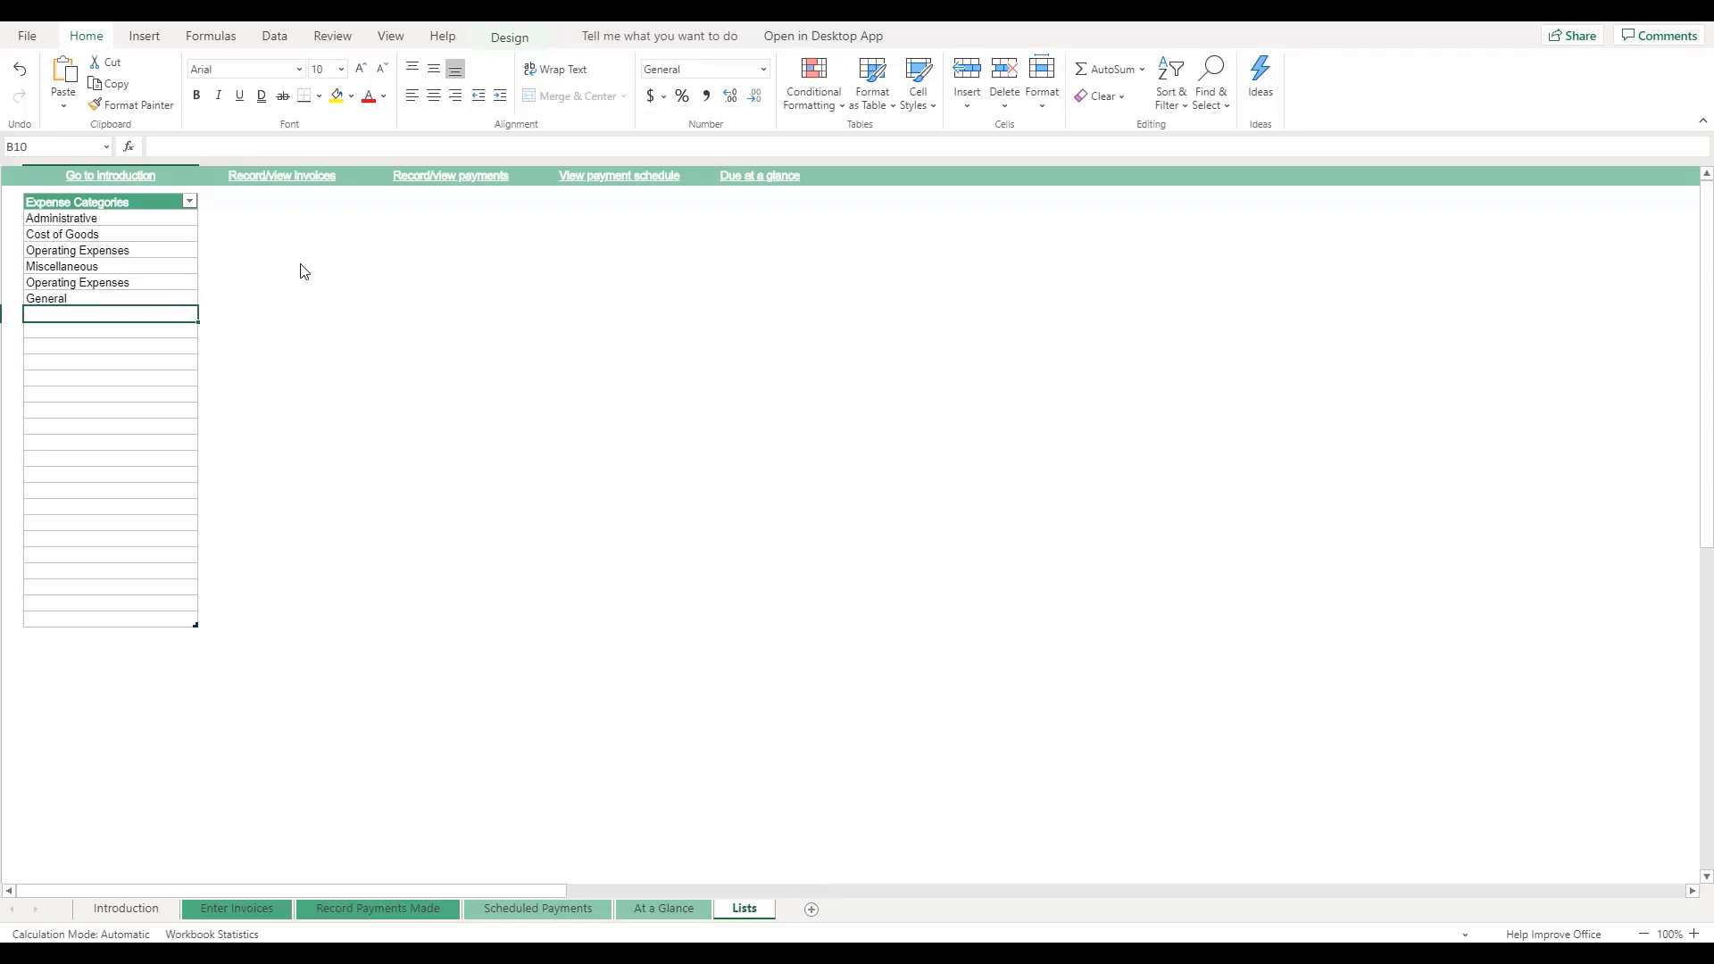
pyautogui.moveTo(375, 917)
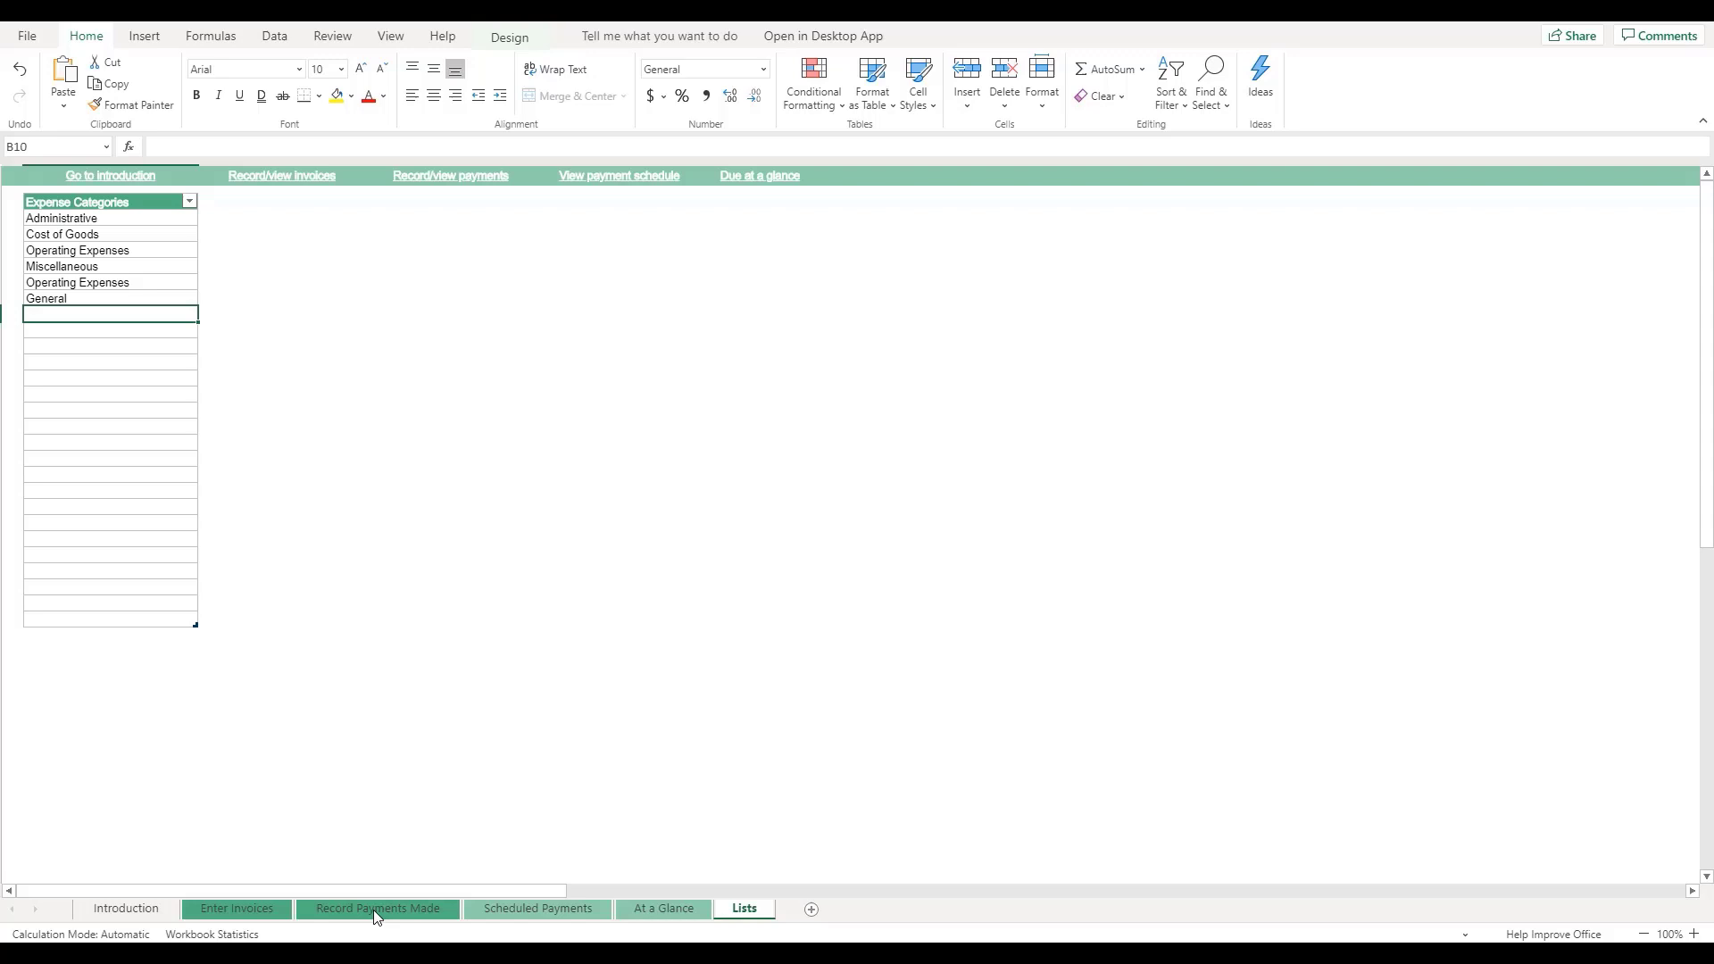
# Step: Start a new payment row 14 on Record Payments Made for invoice 23094 (XYZ Inc)
pyautogui.click(377, 908)
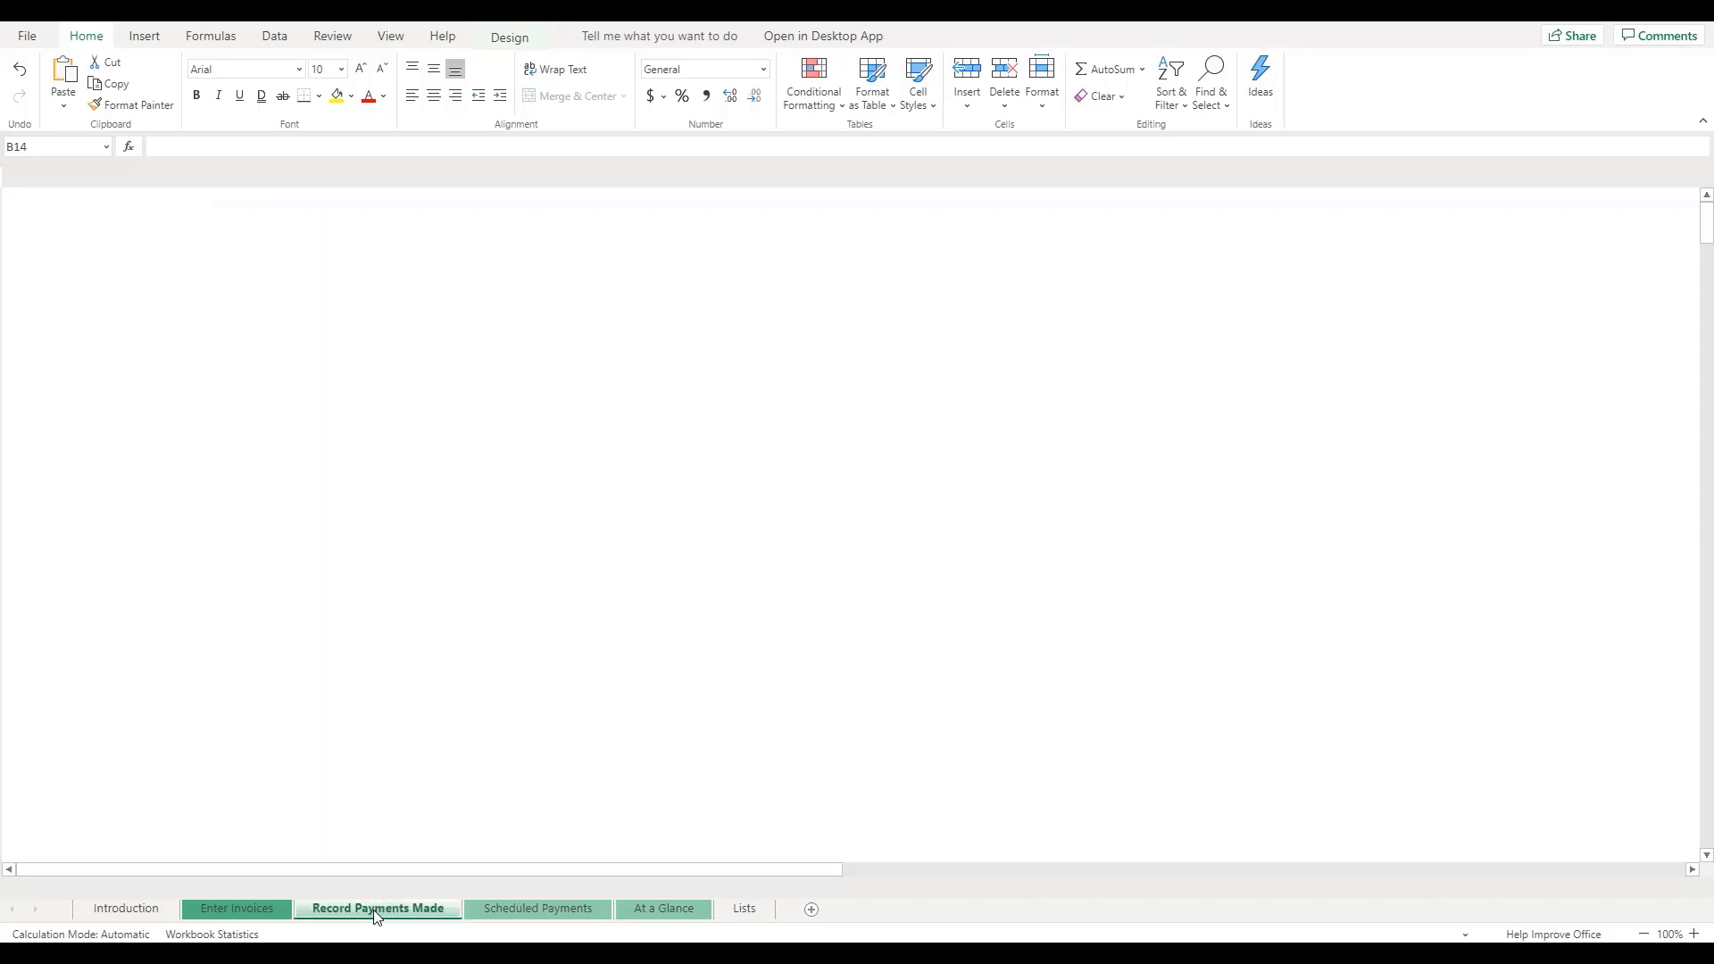
pyautogui.click(377, 909)
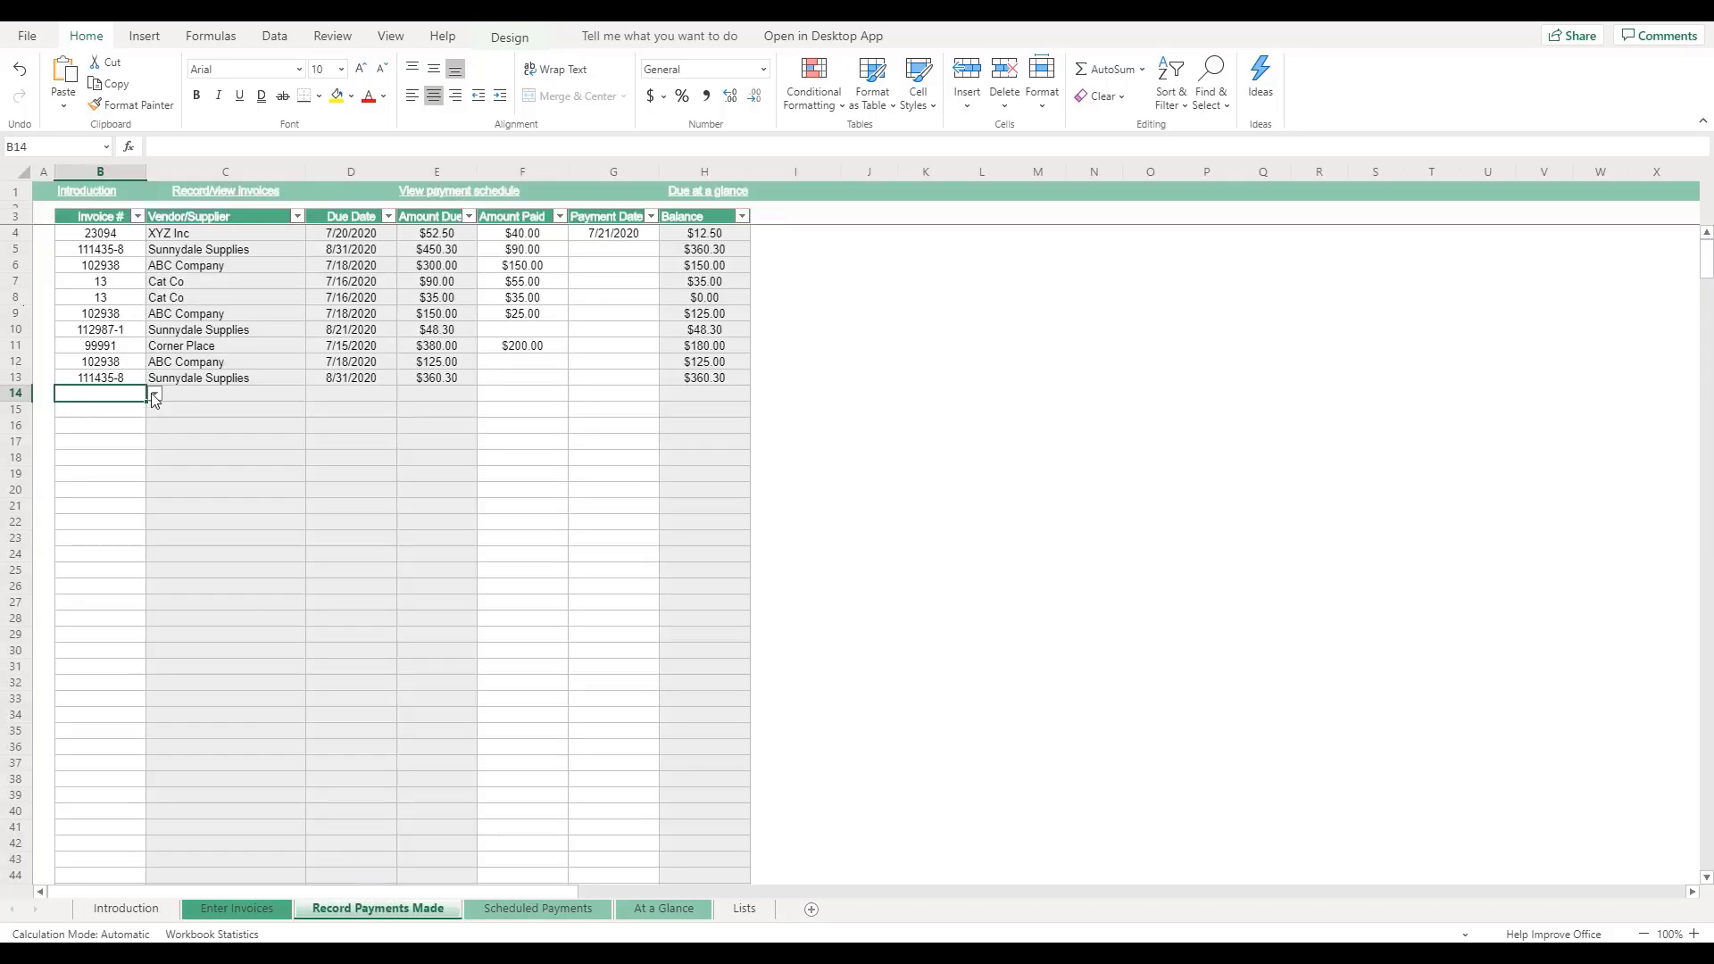
pyautogui.click(152, 393)
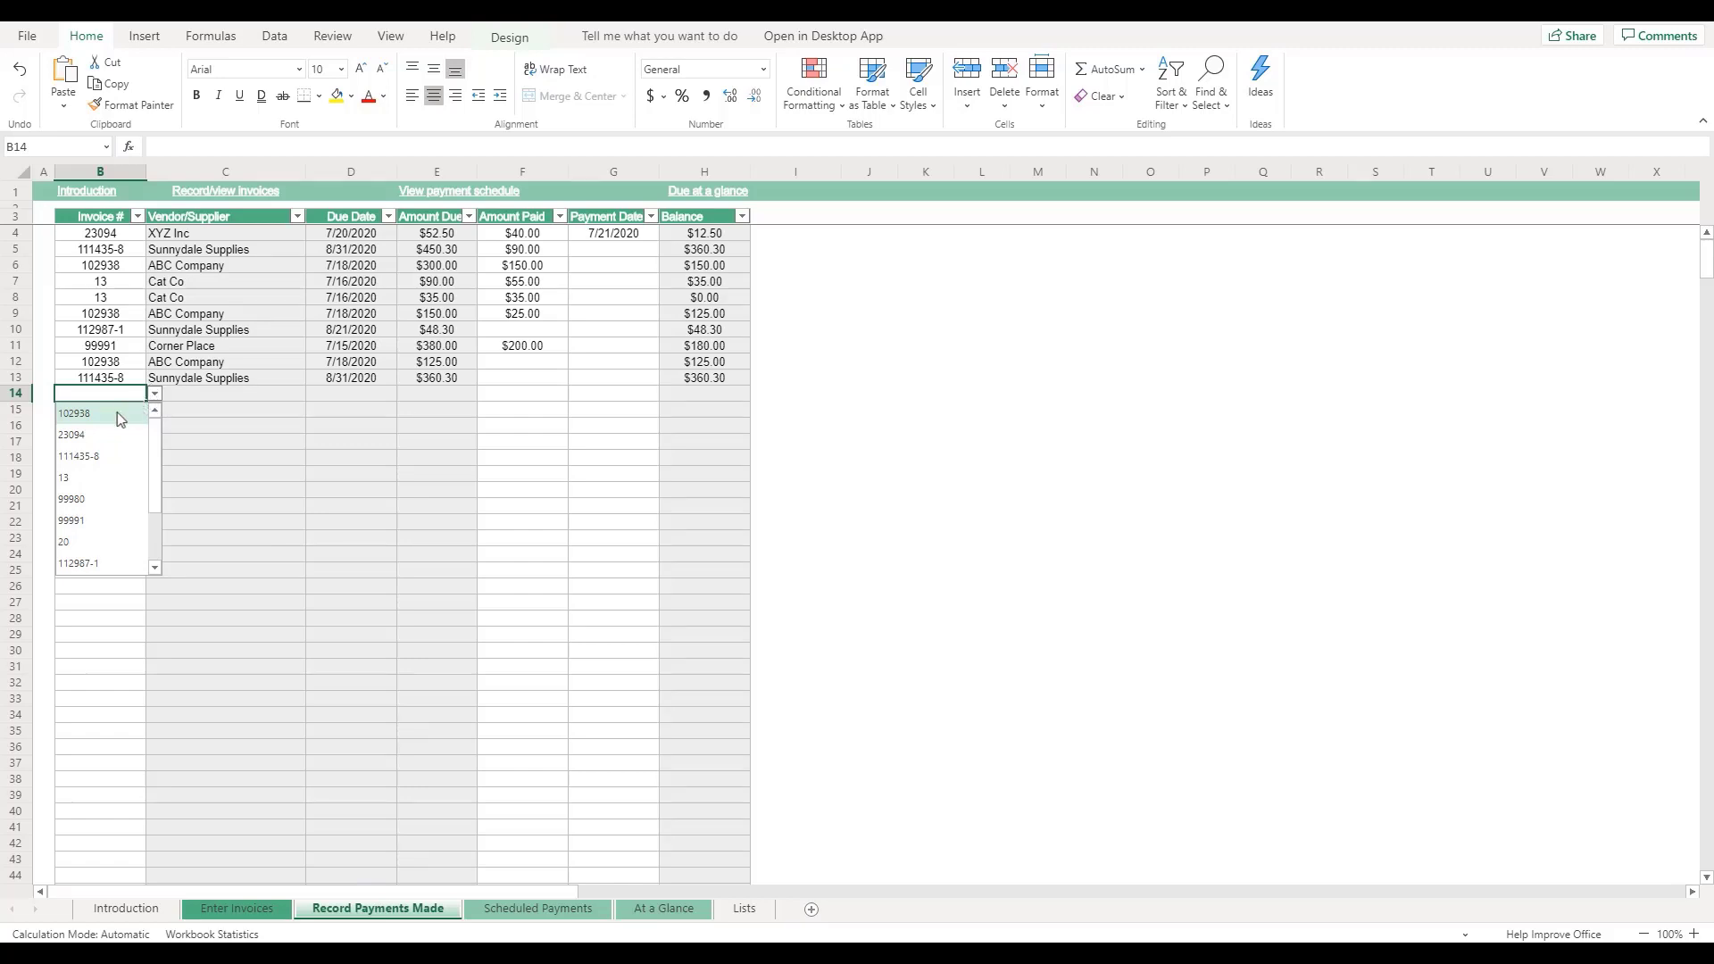
pyautogui.click(70, 434)
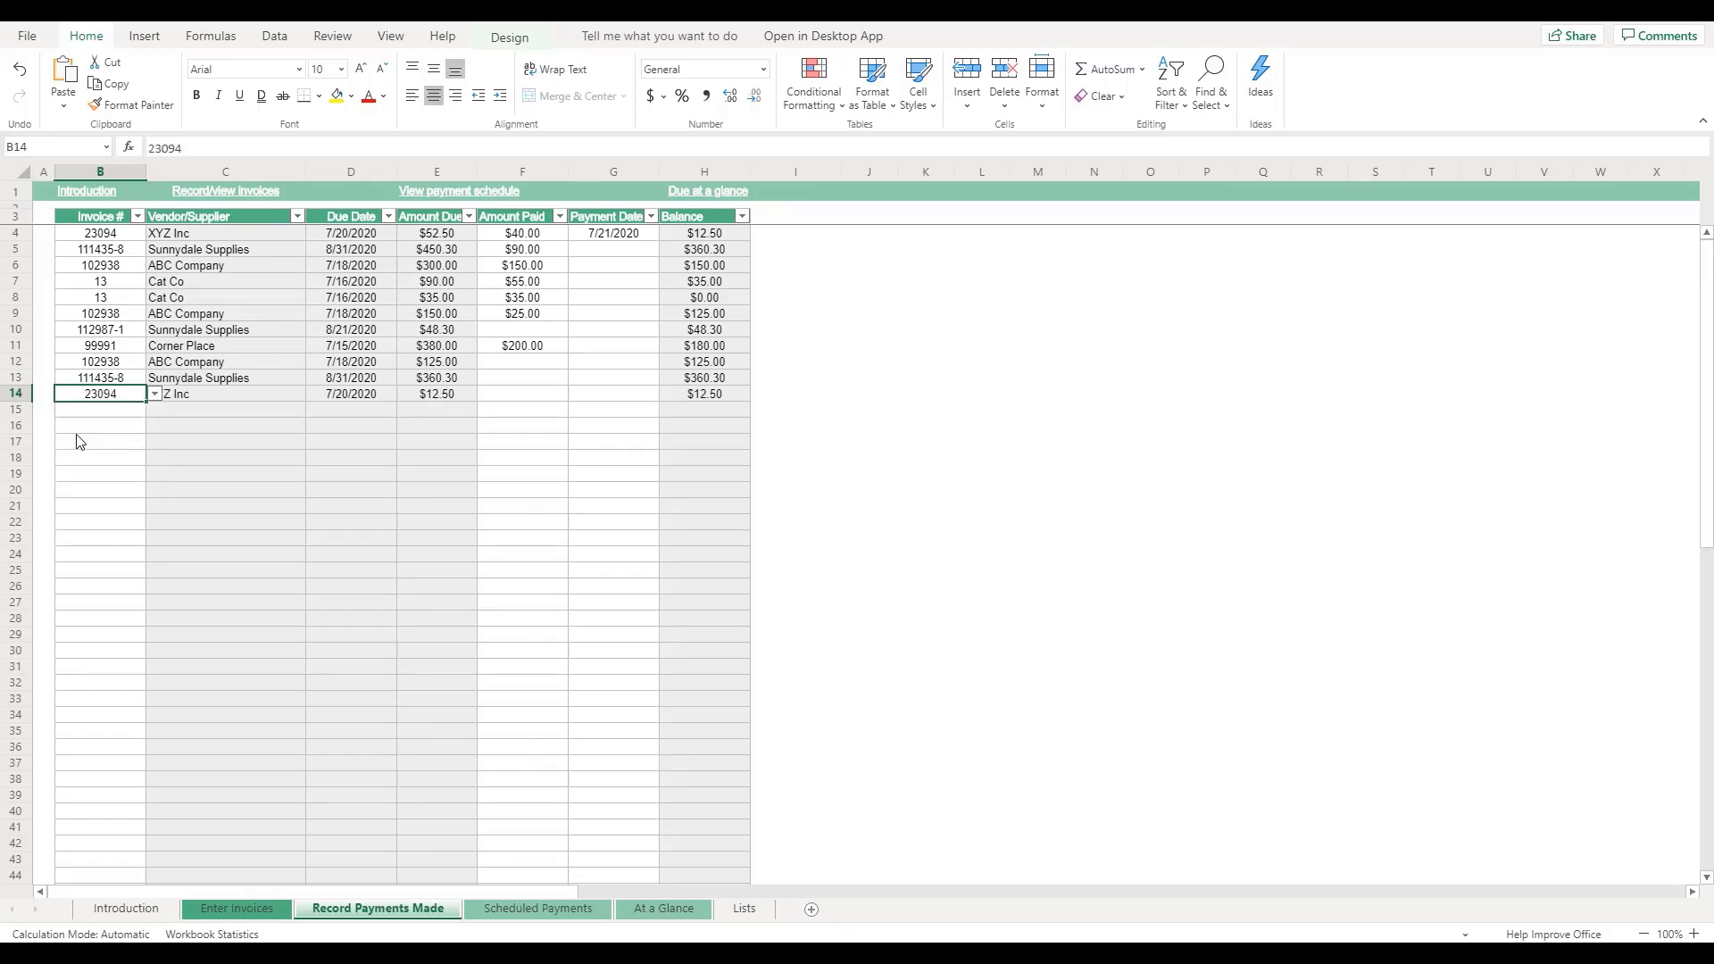
pyautogui.moveTo(607, 403)
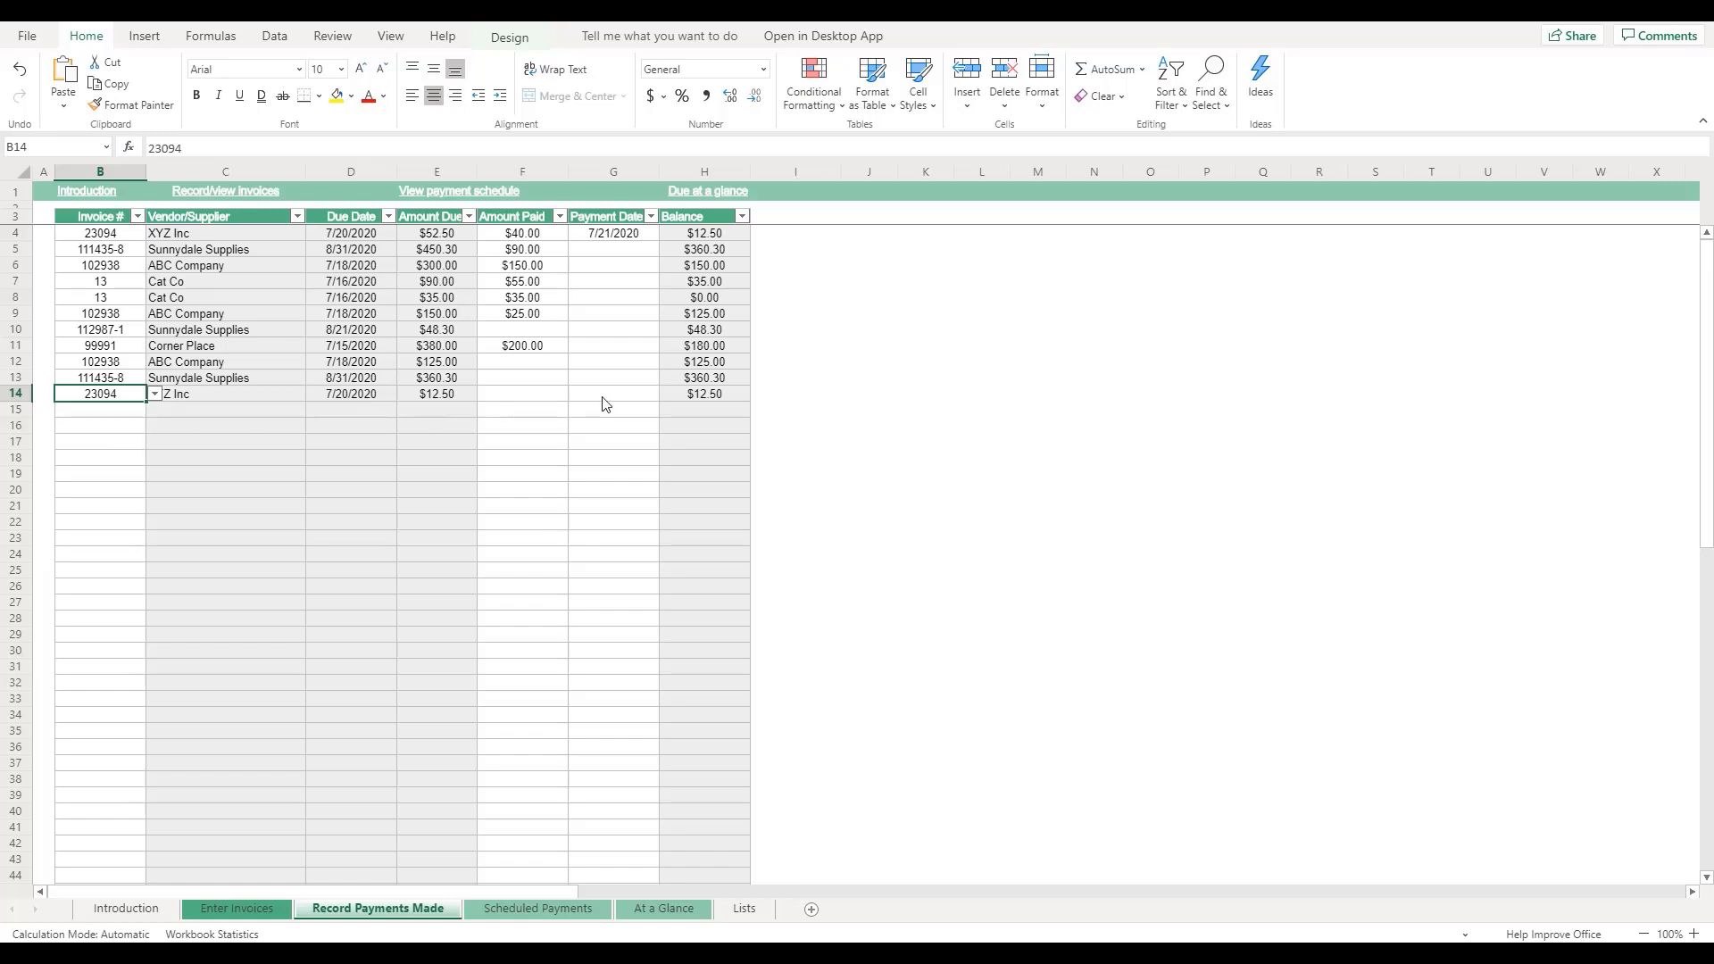
pyautogui.moveTo(536, 400)
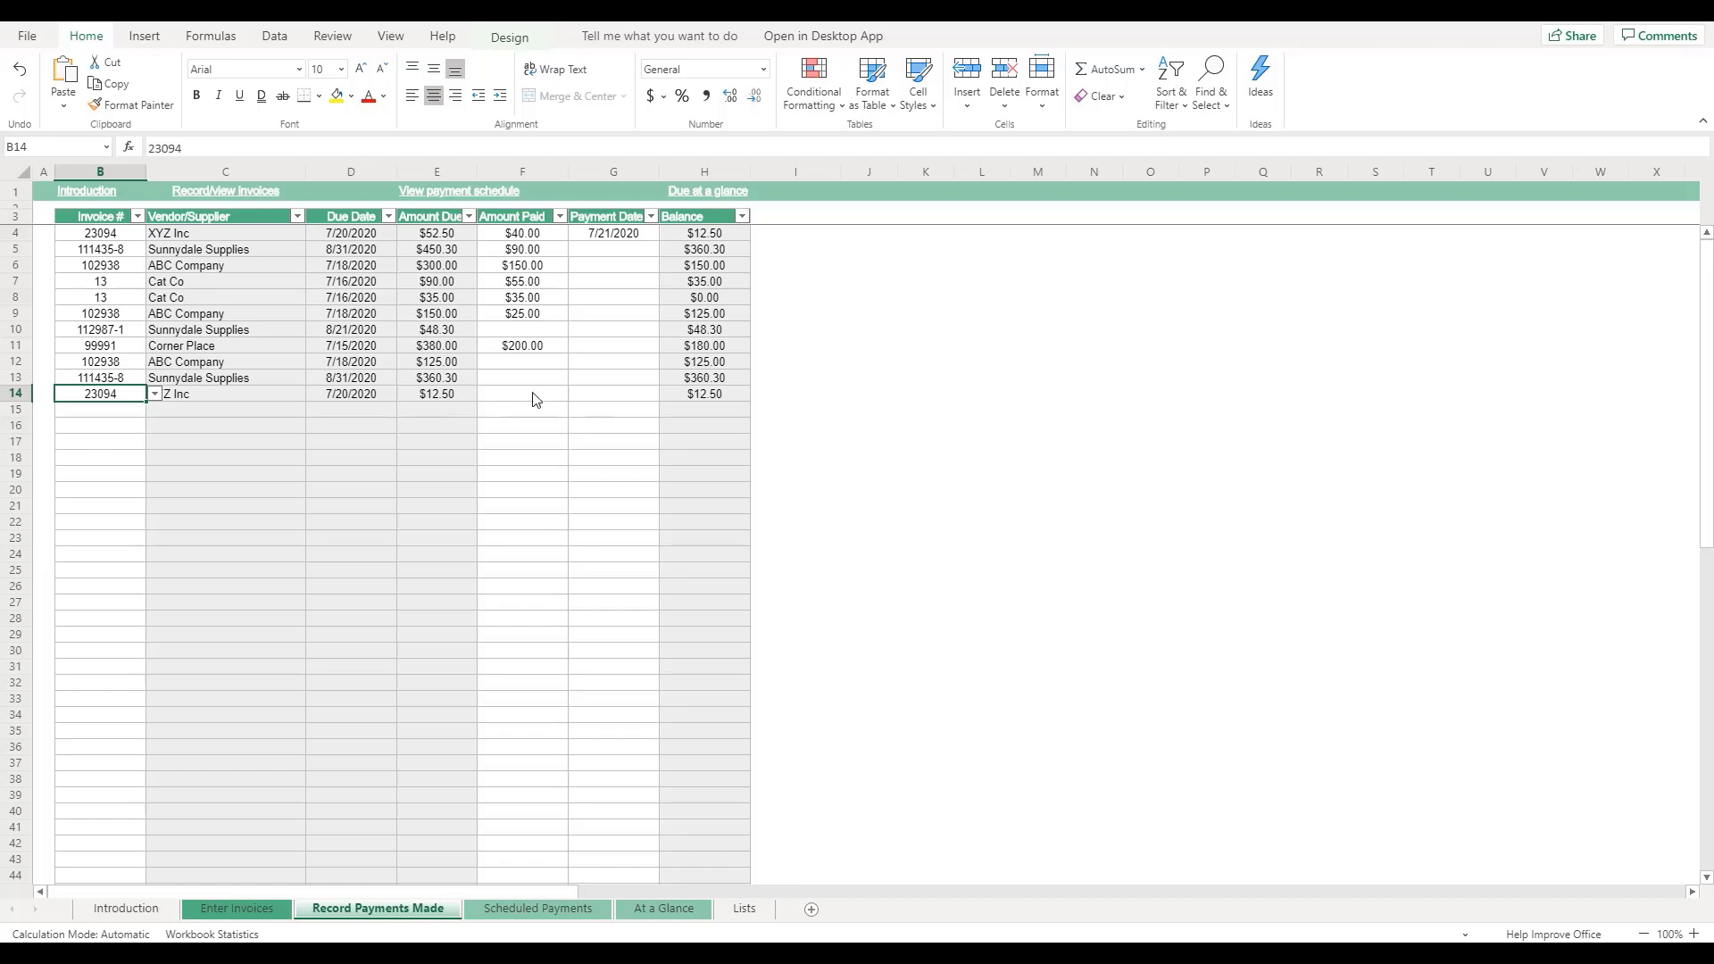
# Step: Record $12.50 as the amount paid, leaving a $0.00 balance
pyautogui.click(522, 393)
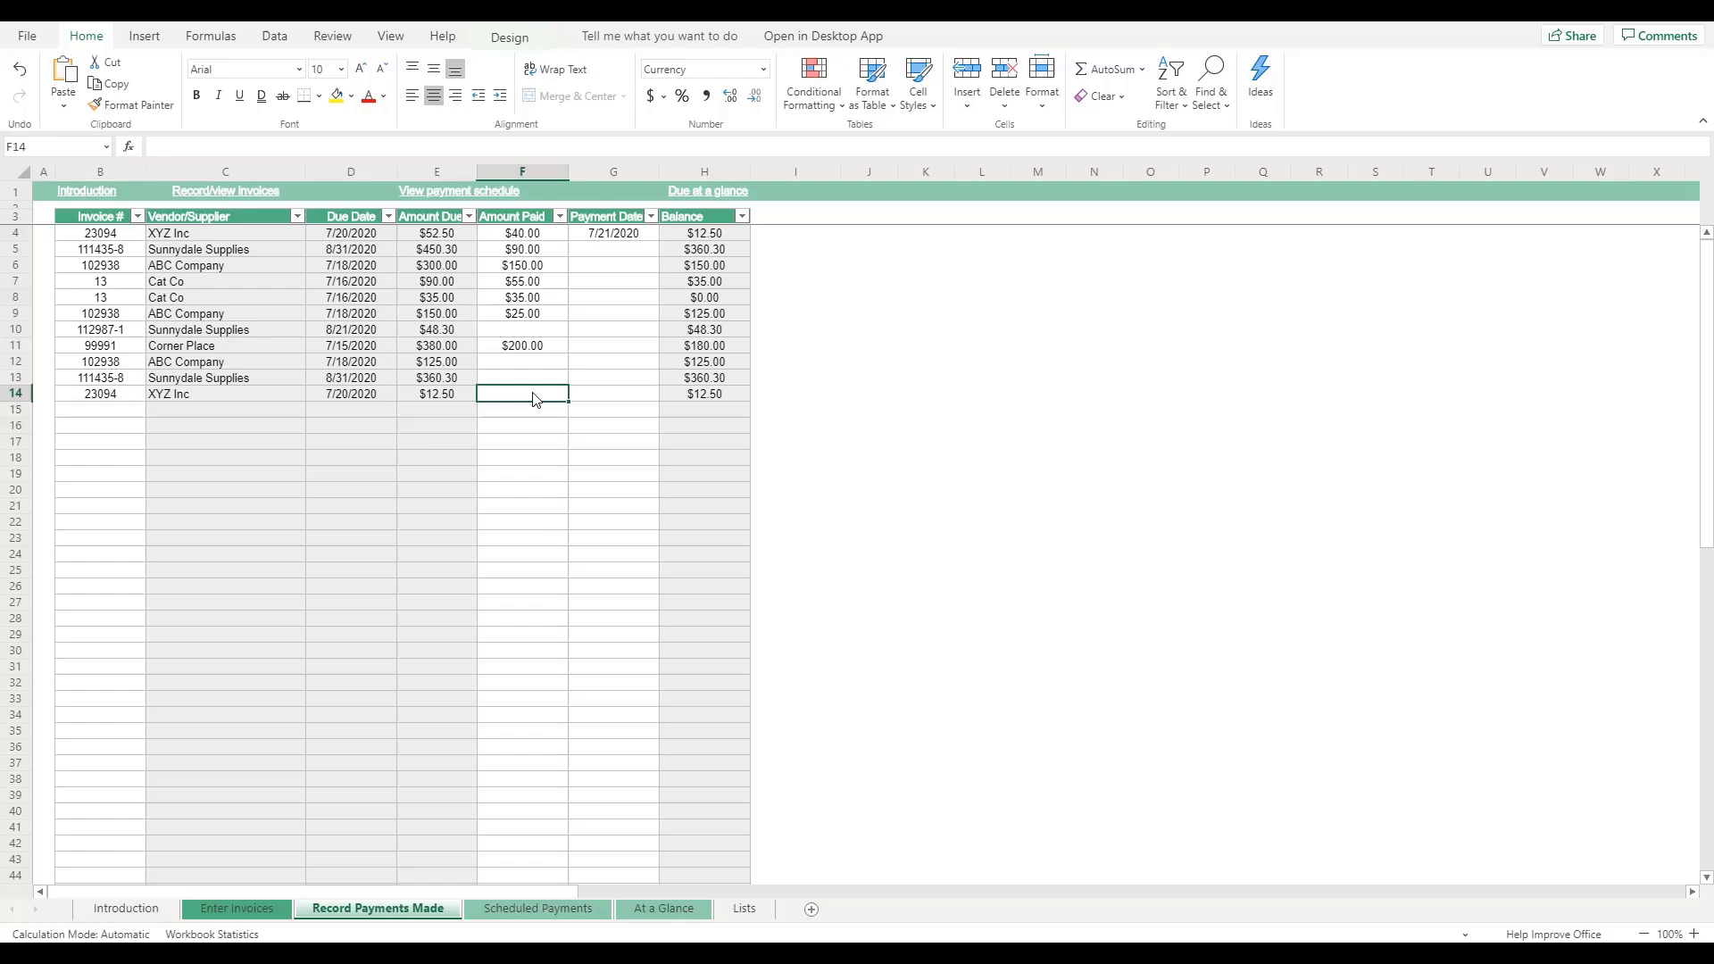
pyautogui.write('12.50')
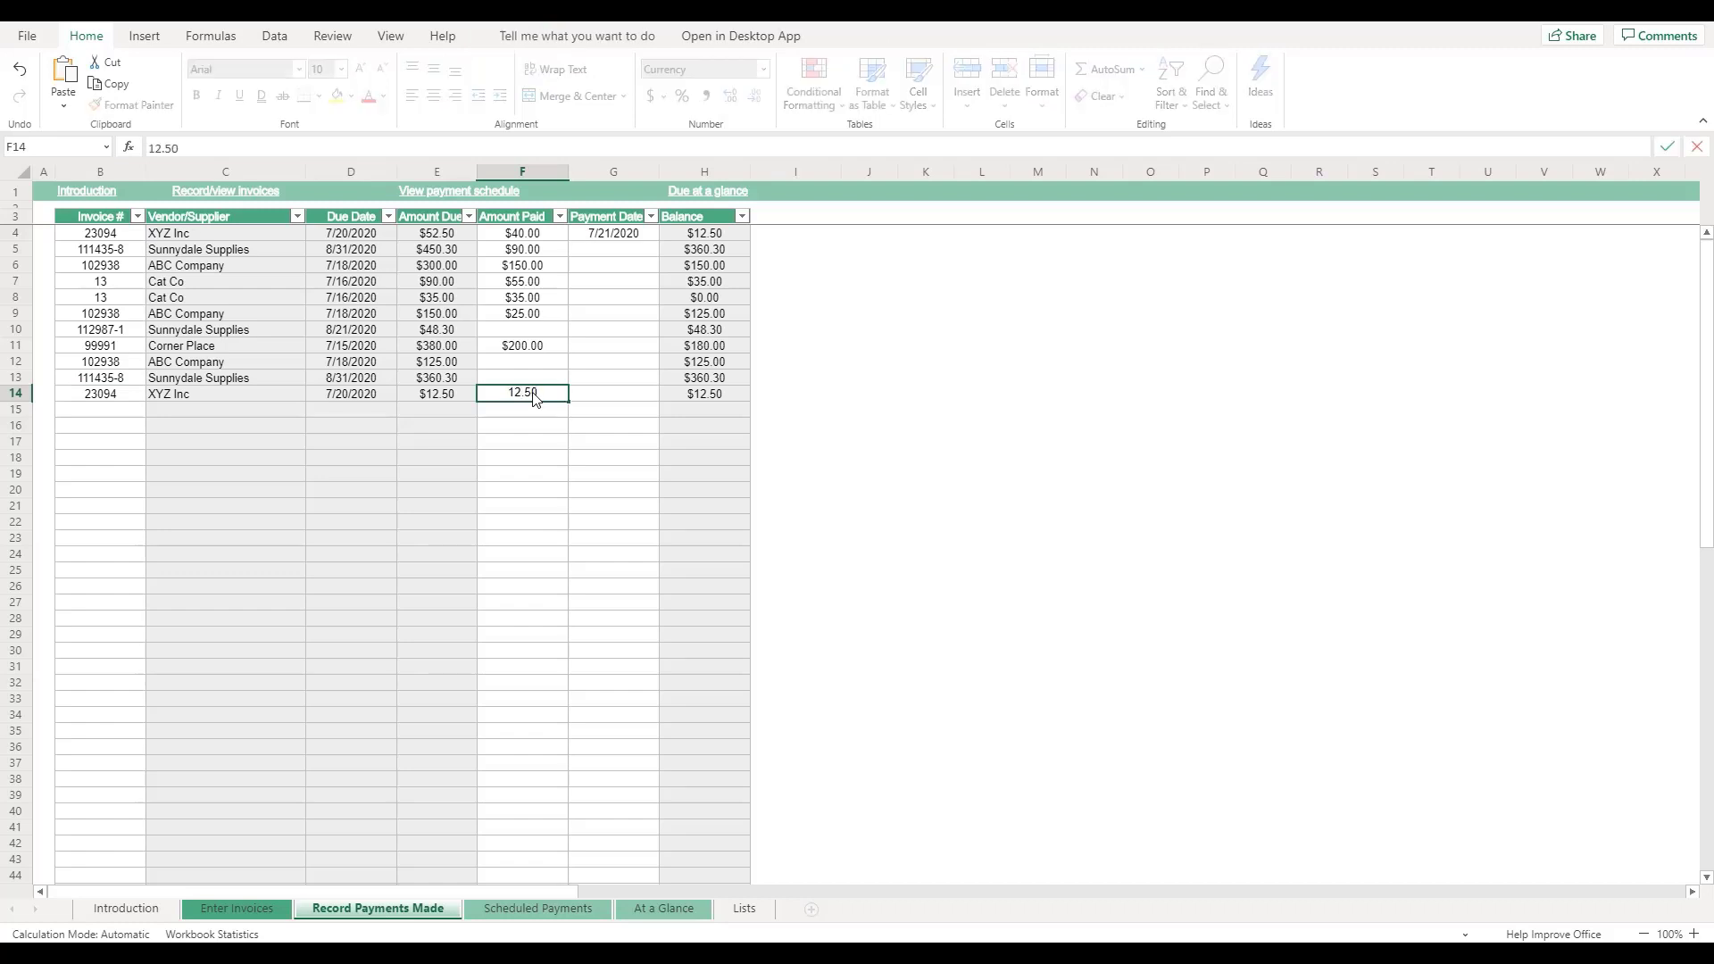
pyautogui.press('Enter')
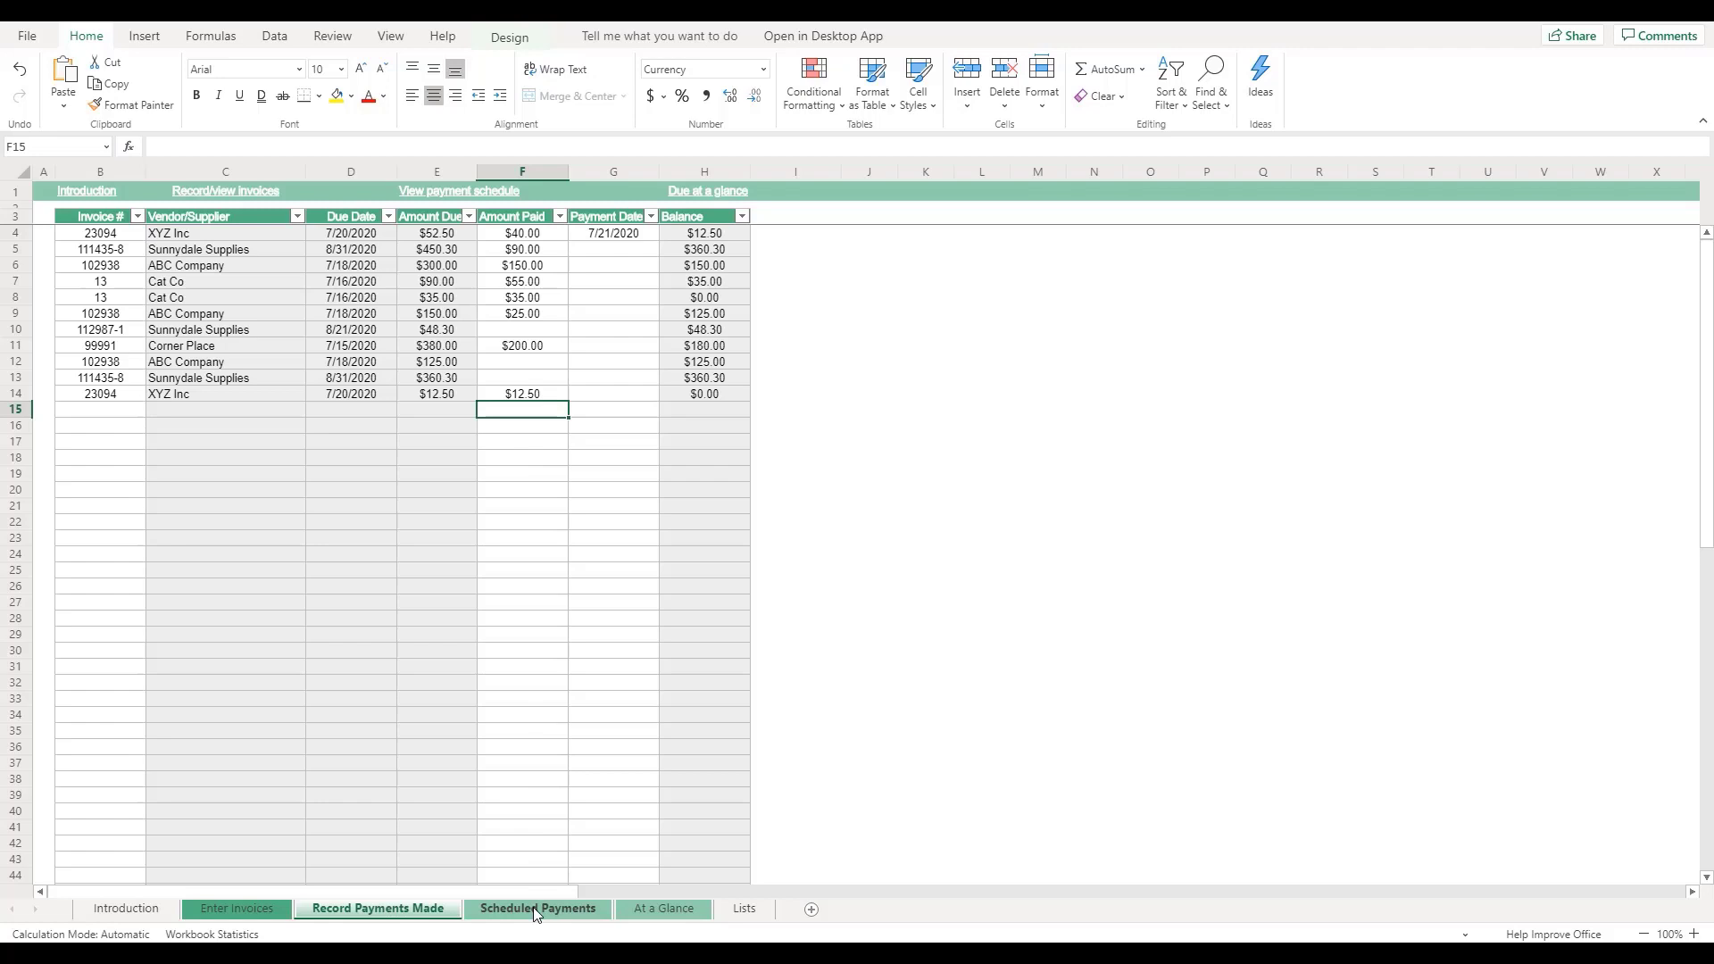
# Step: Review Scheduled Payments, where invoice 23094 is crossed out at $0.00 remaining
pyautogui.click(536, 909)
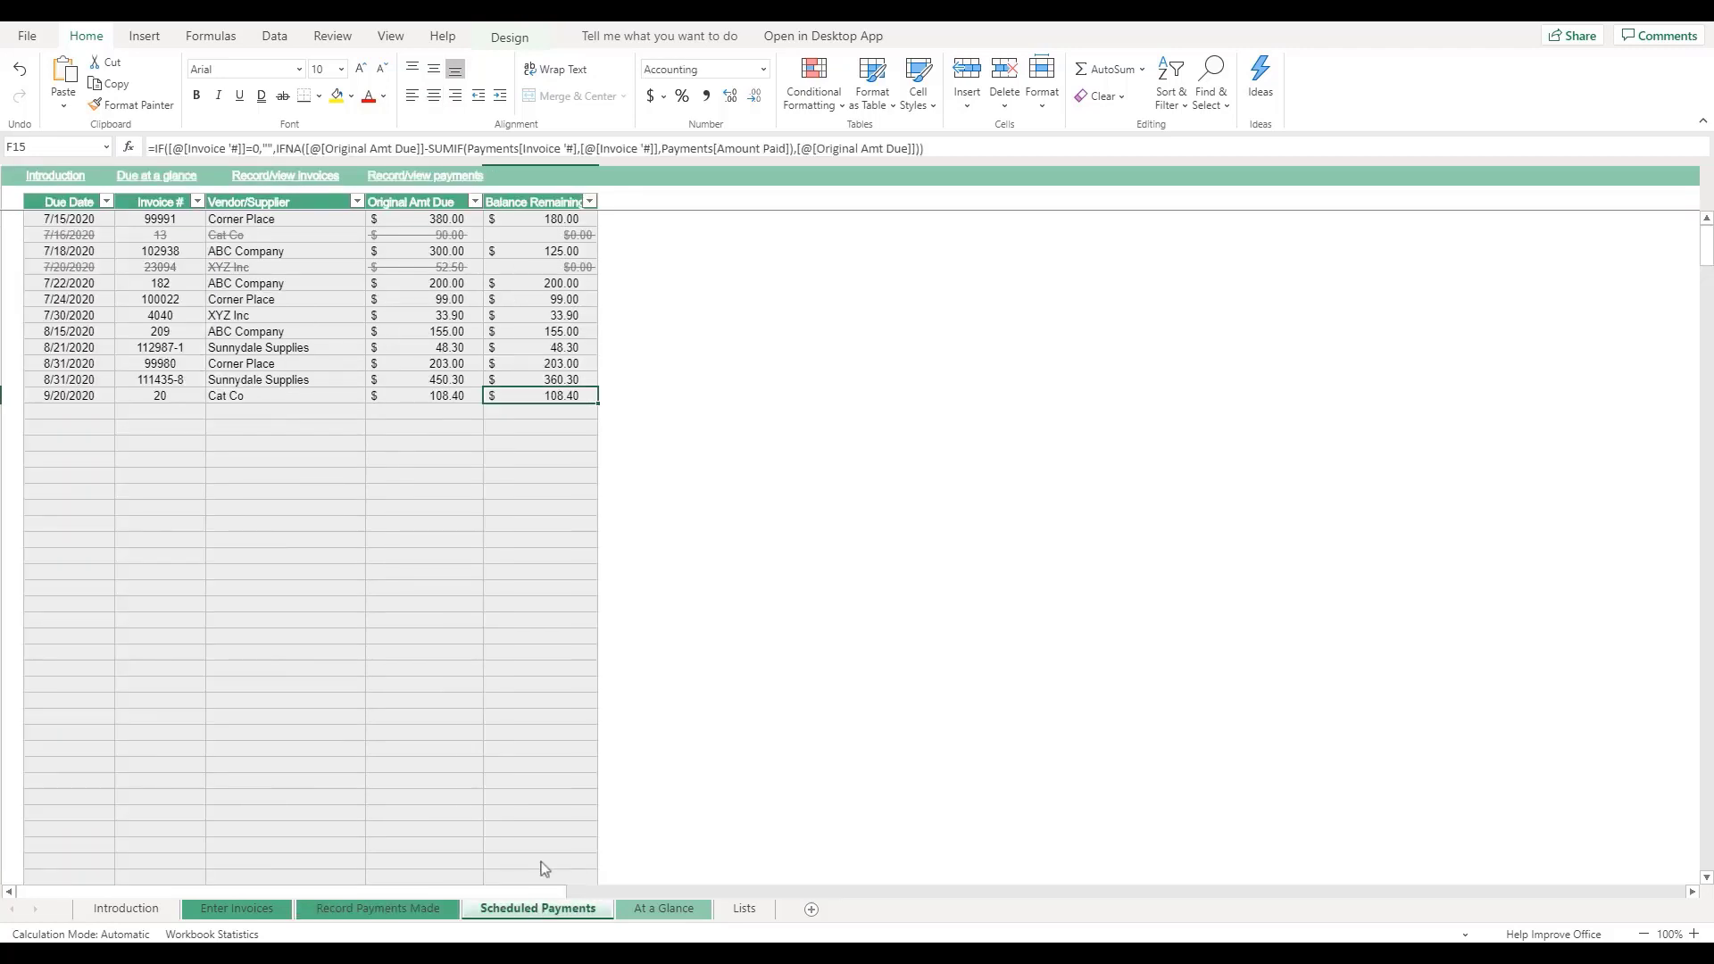
pyautogui.moveTo(629, 339)
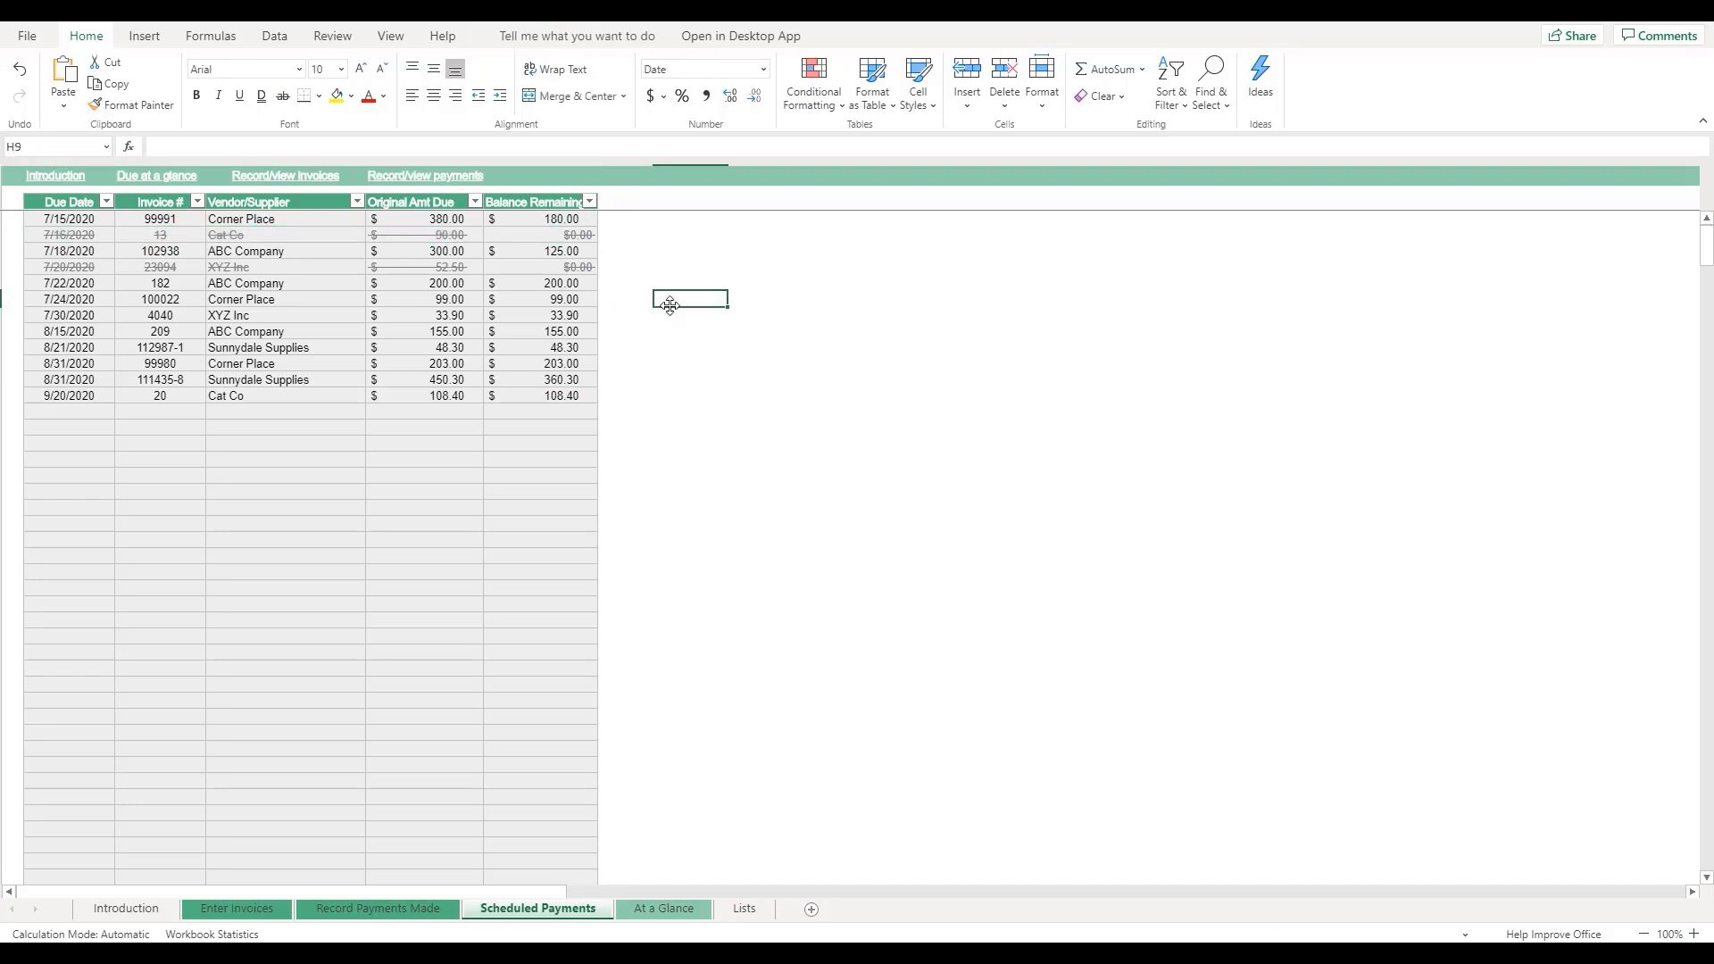
pyautogui.moveTo(673, 313)
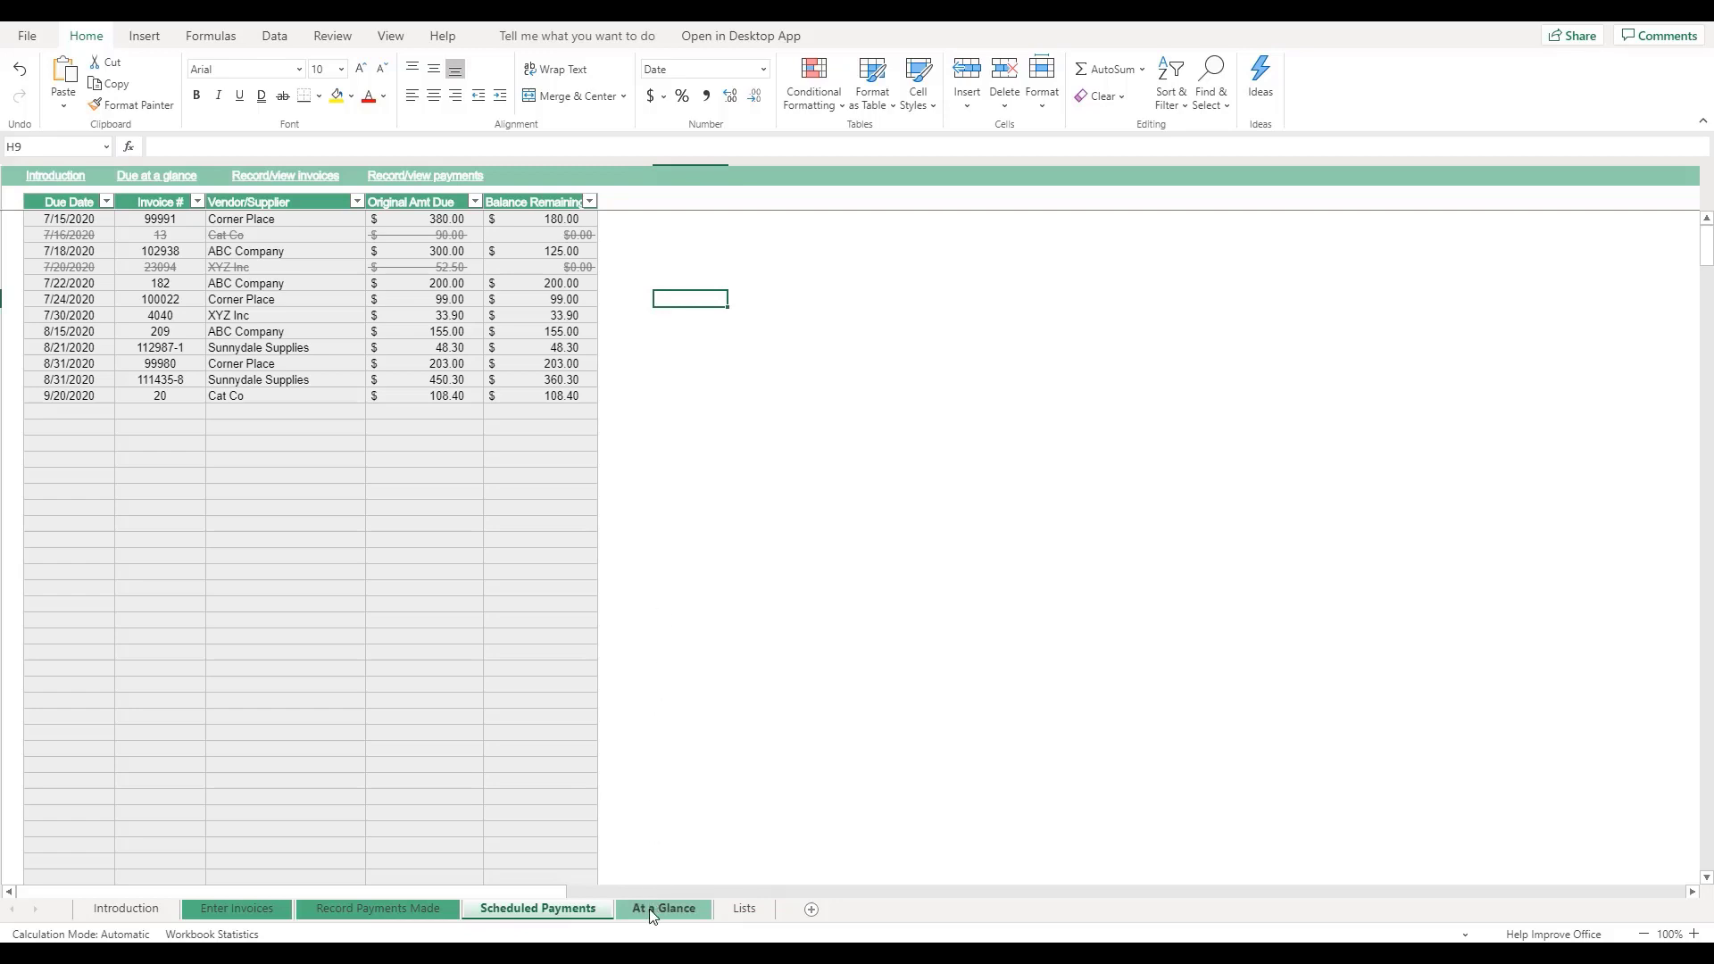
# Step: Check At a Glance shows invoice 23094 no longer overdue, then return to the Introduction sheet
pyautogui.click(664, 909)
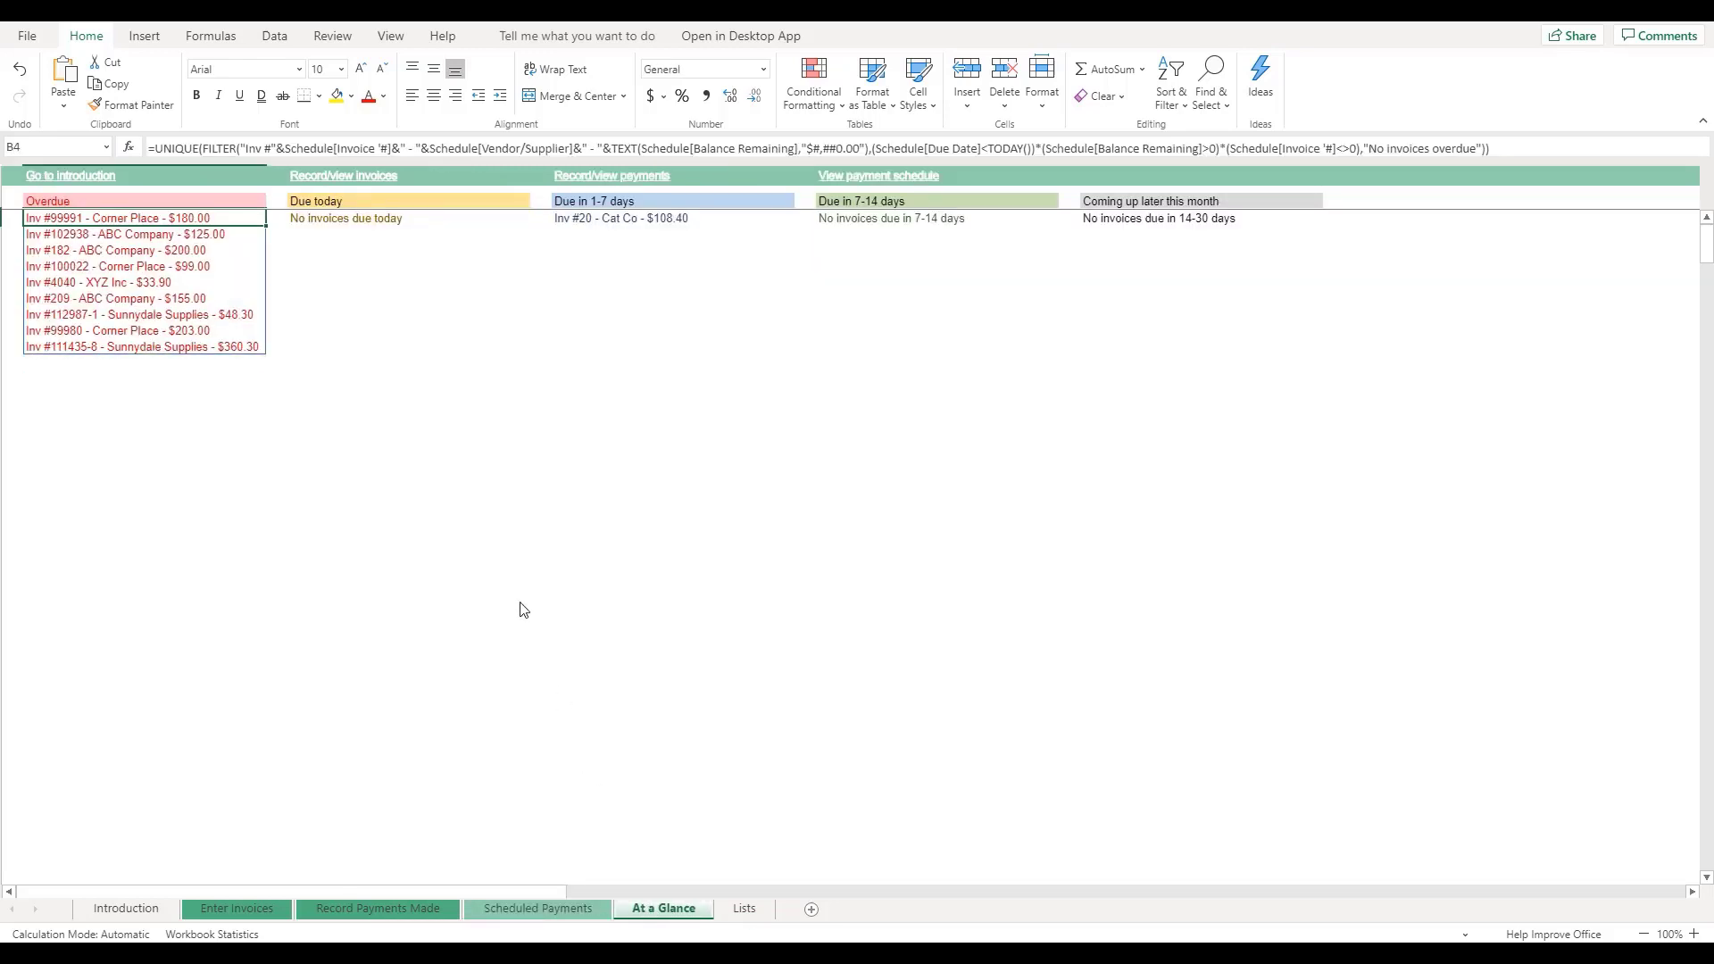
pyautogui.moveTo(484, 254)
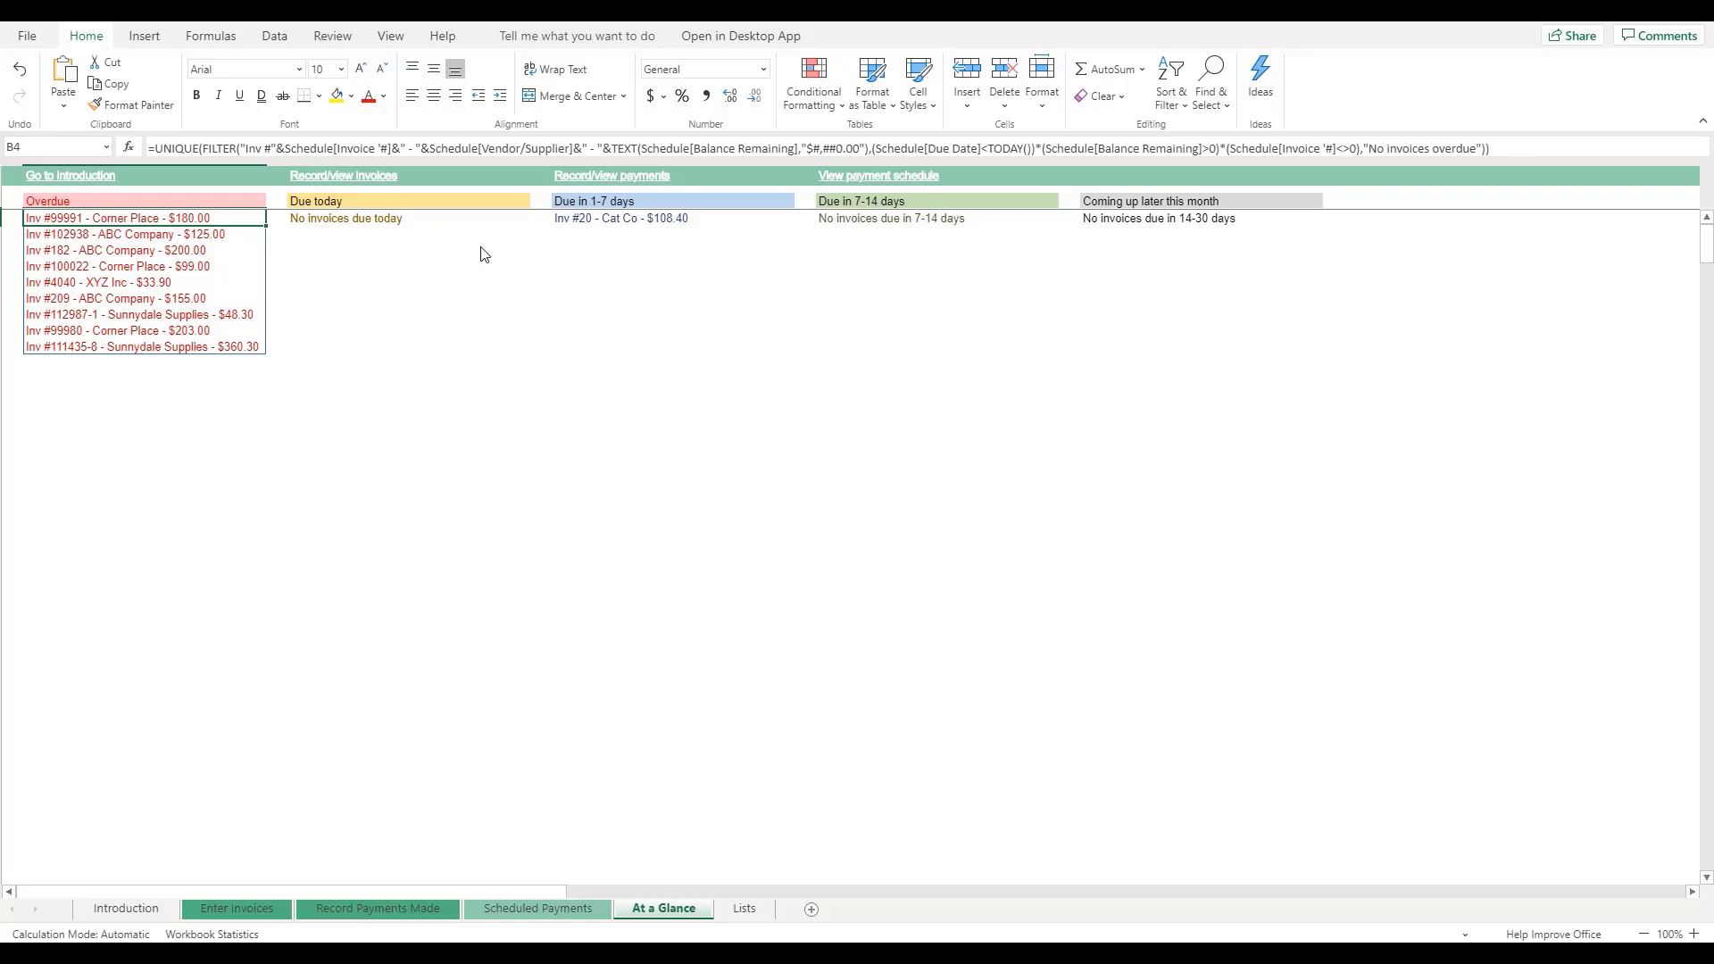
pyautogui.moveTo(553, 221)
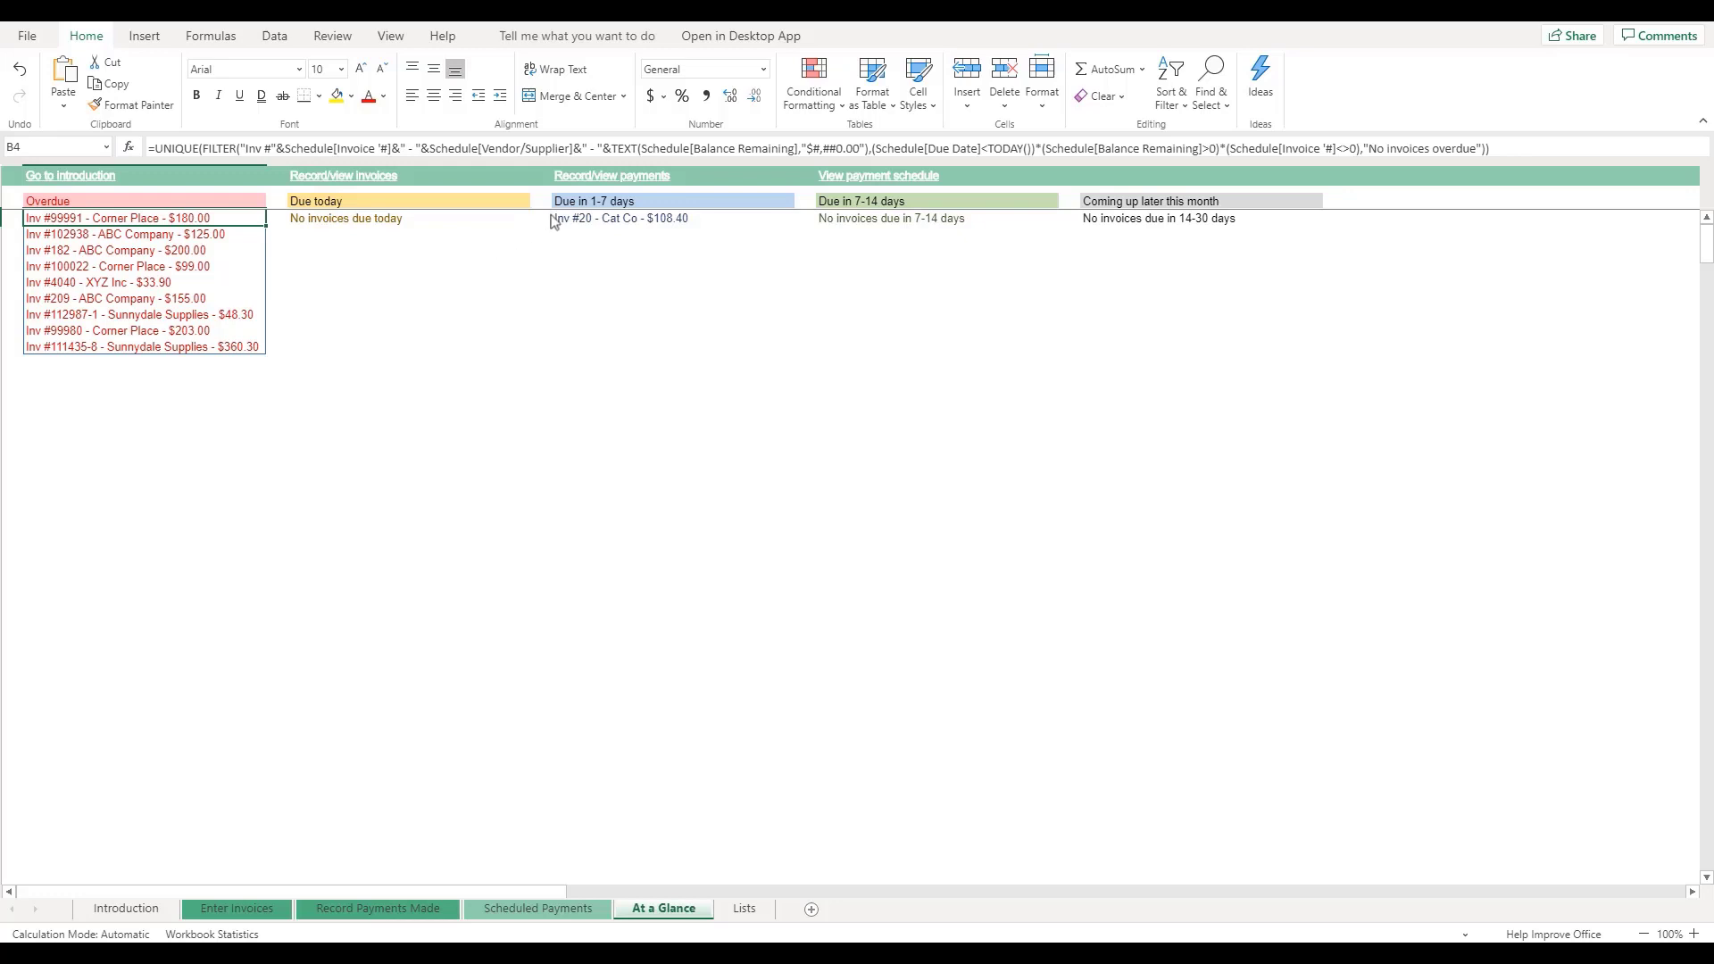
pyautogui.moveTo(560, 218)
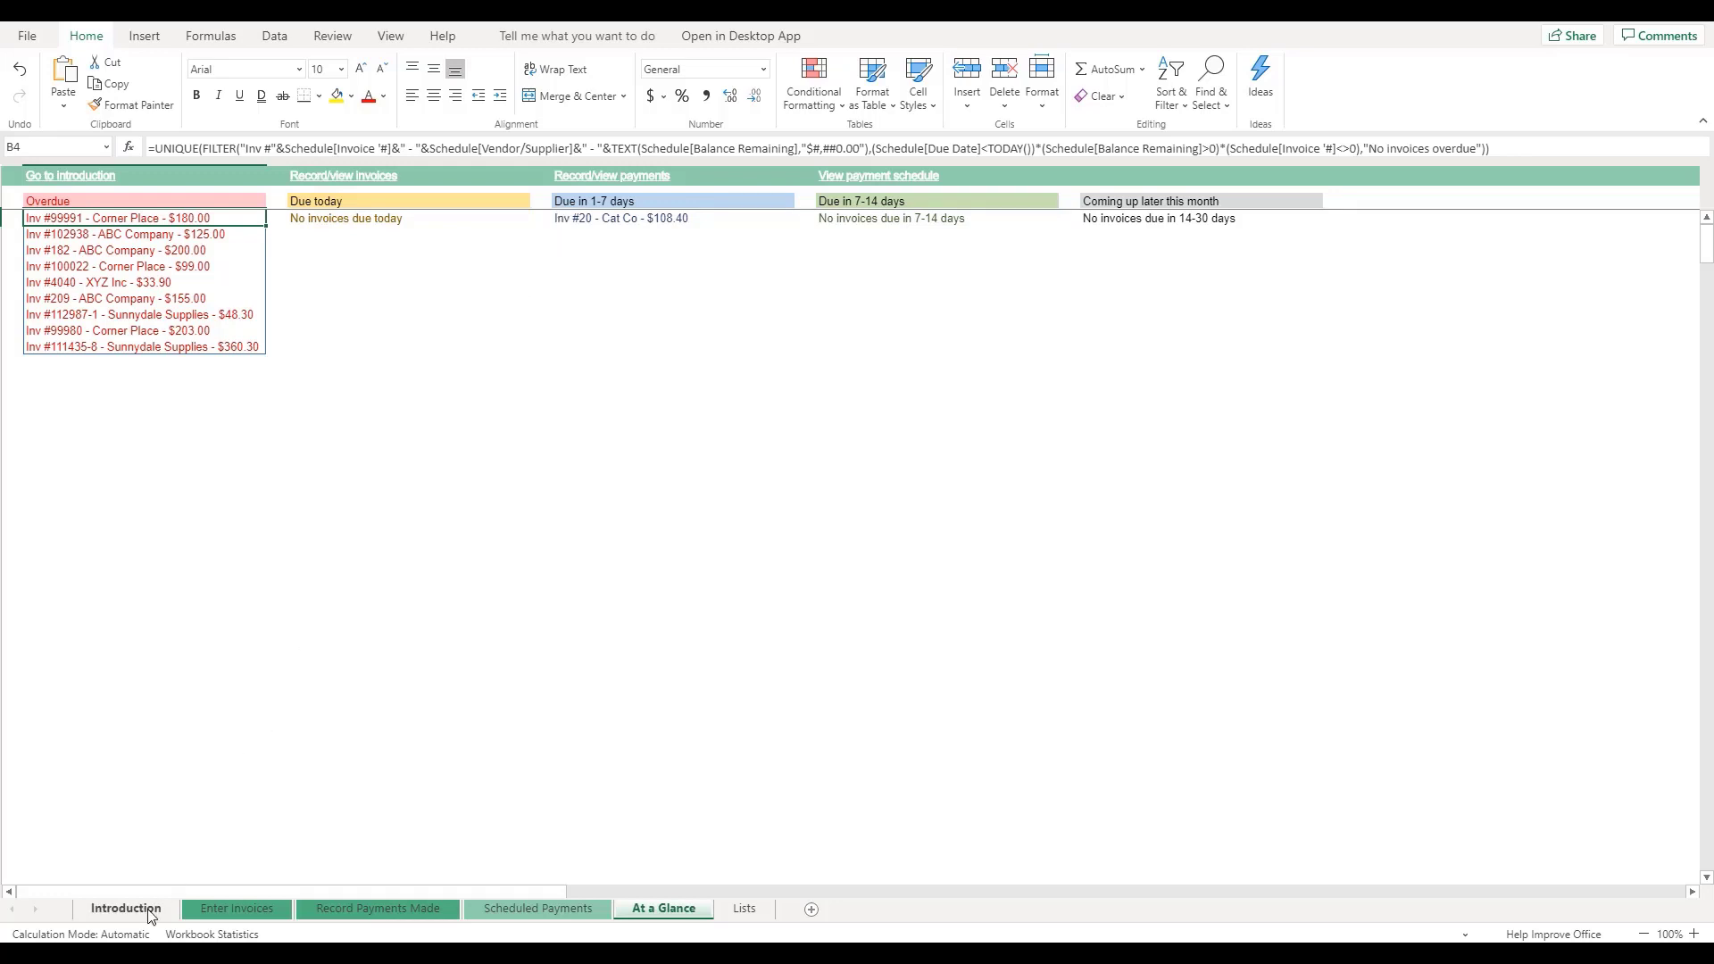
pyautogui.click(125, 909)
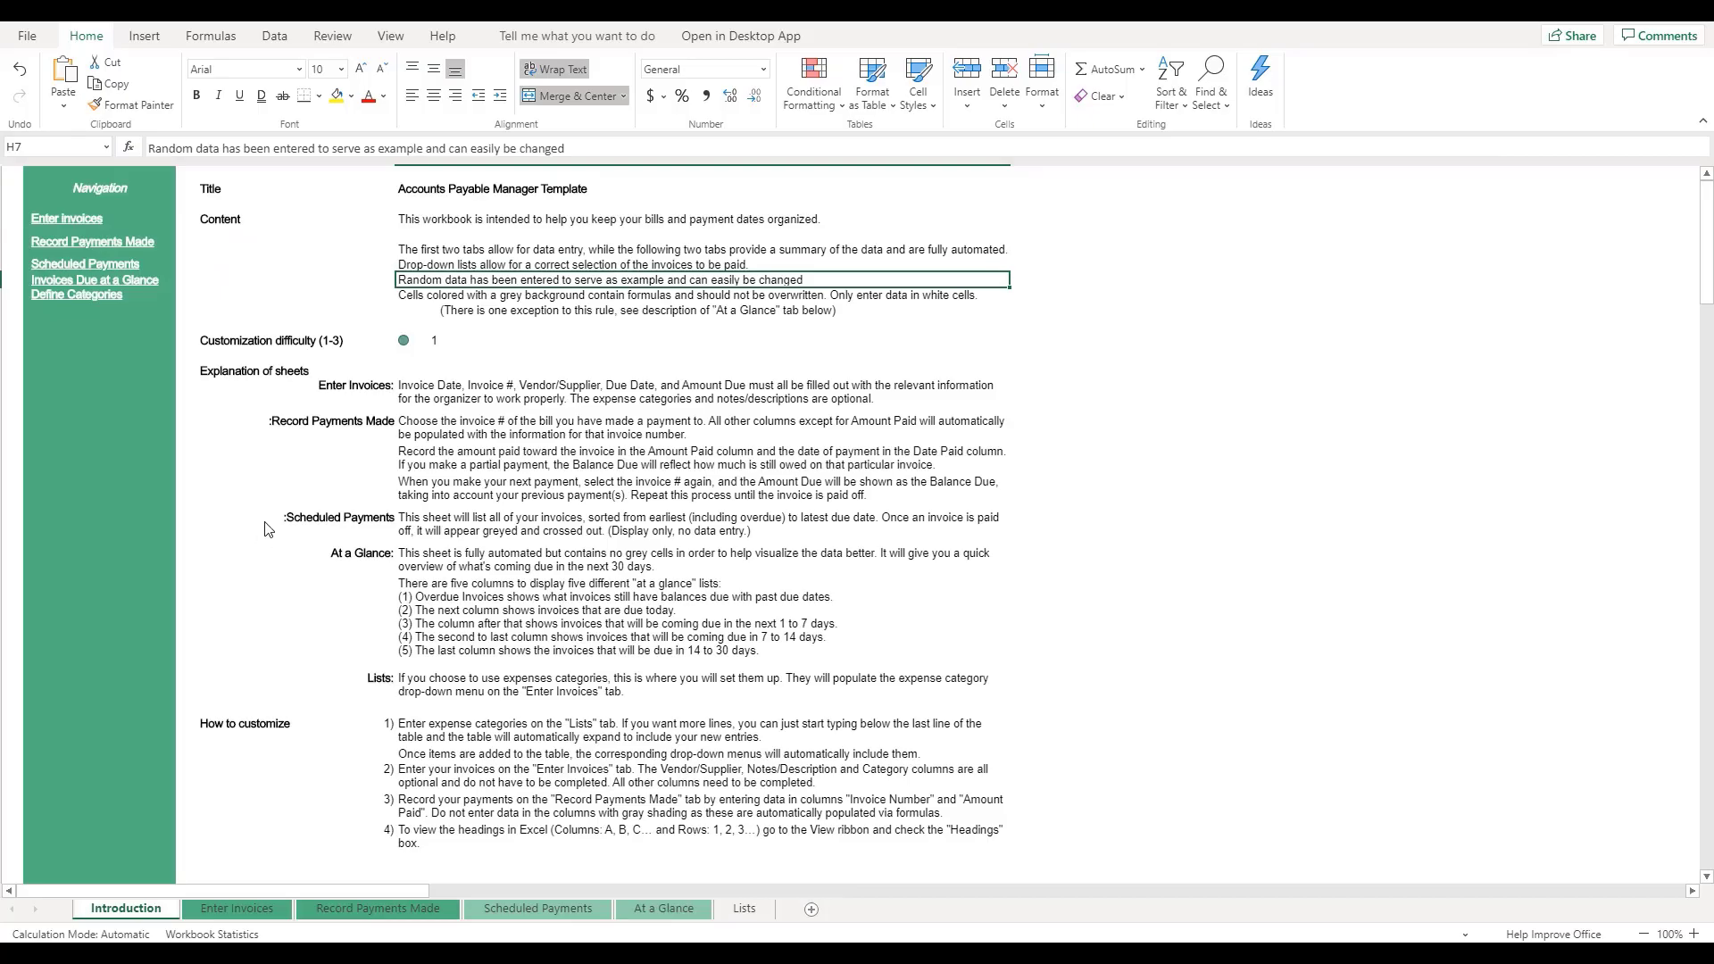